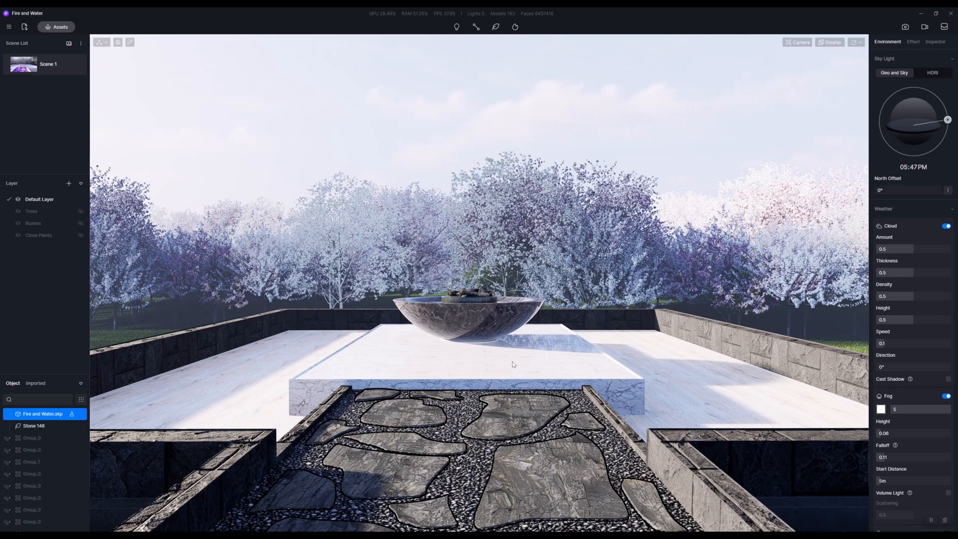
pyautogui.moveTo(513, 356)
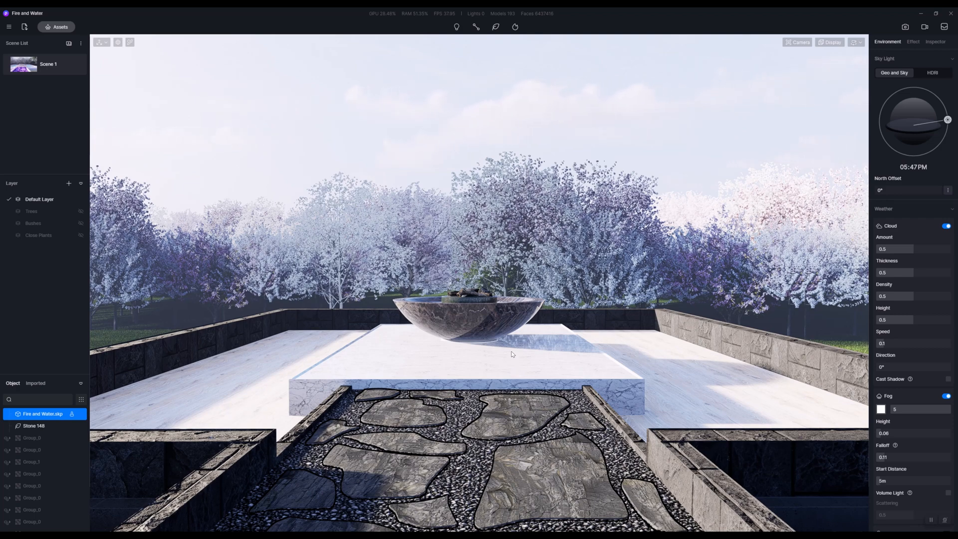
pyautogui.moveTo(531, 352)
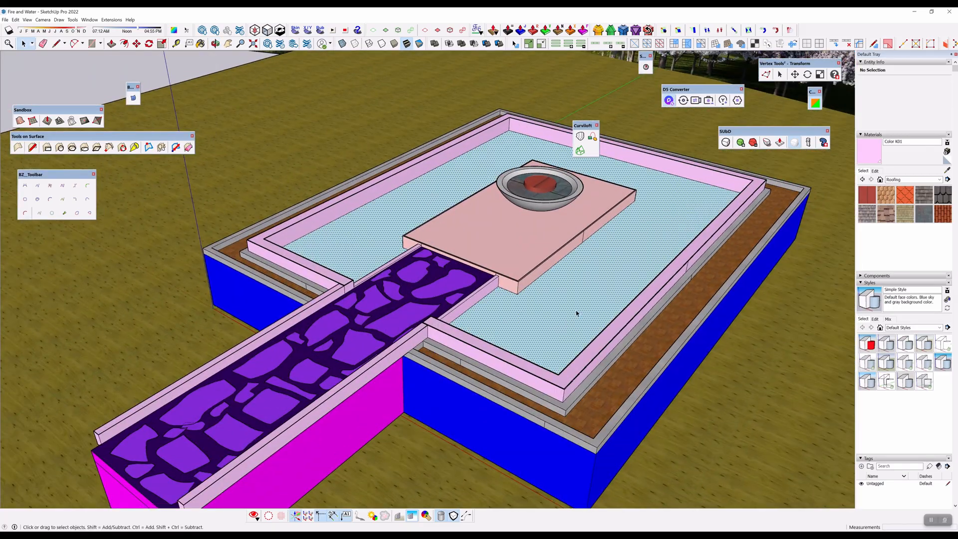
pyautogui.click(455, 278)
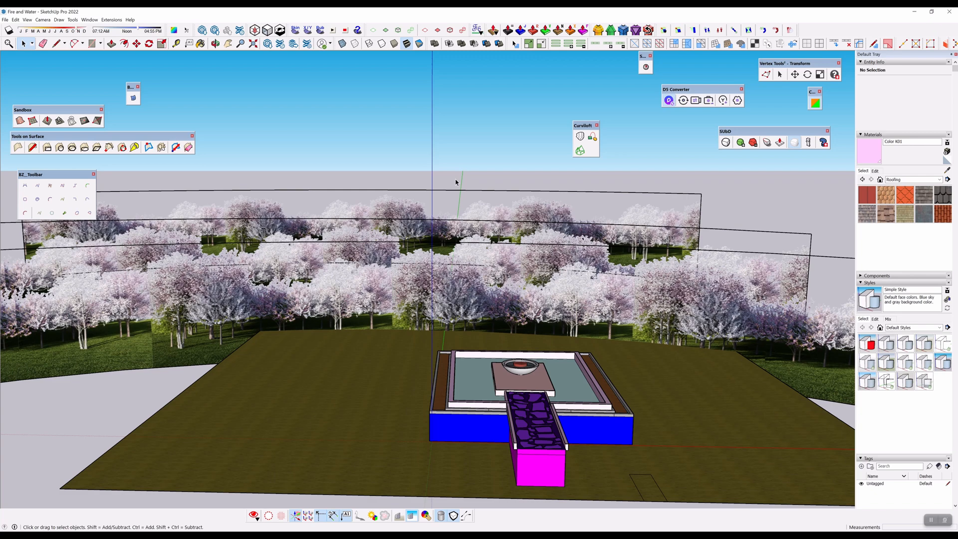
pyautogui.moveTo(449, 181)
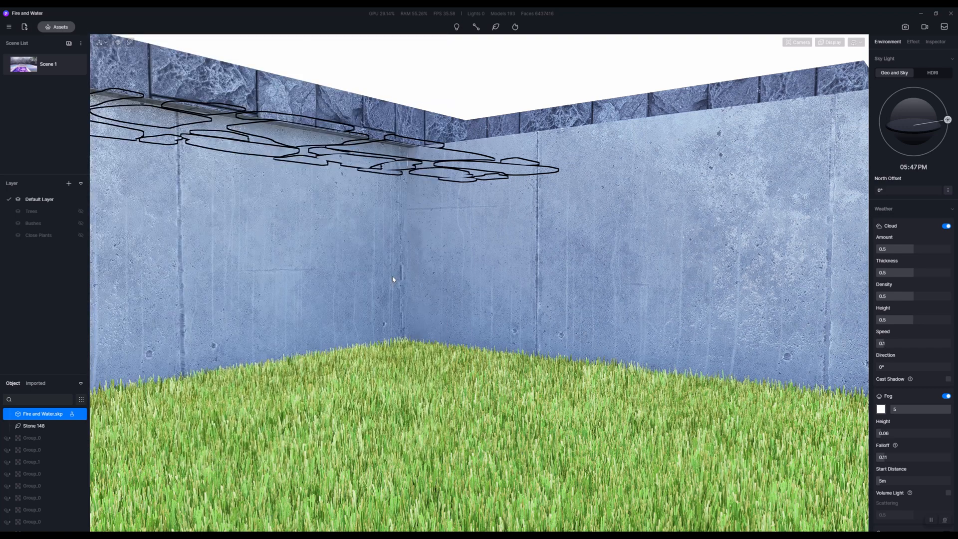
# Switch the asset library from Material to Particle and browse the 54 particle thumbnails.
pyautogui.click(59, 26)
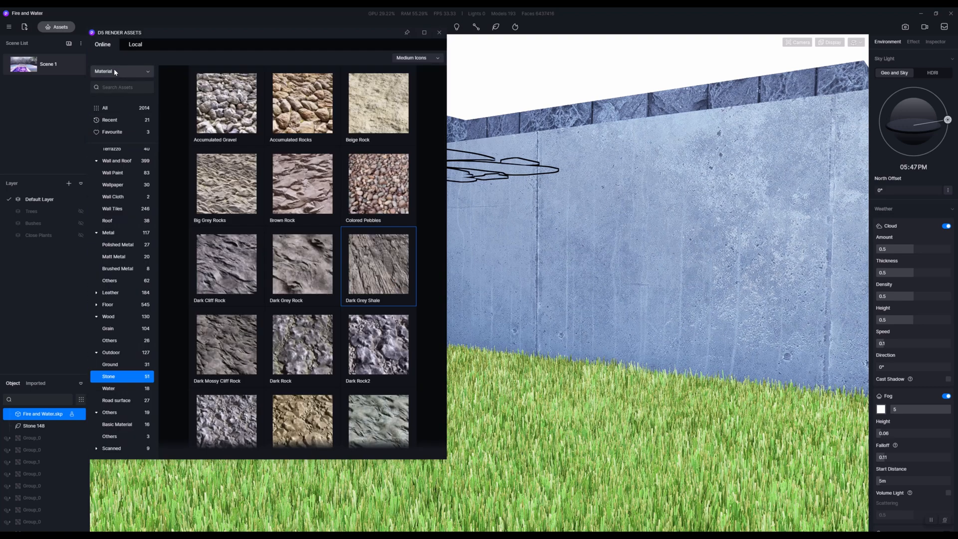
pyautogui.click(120, 70)
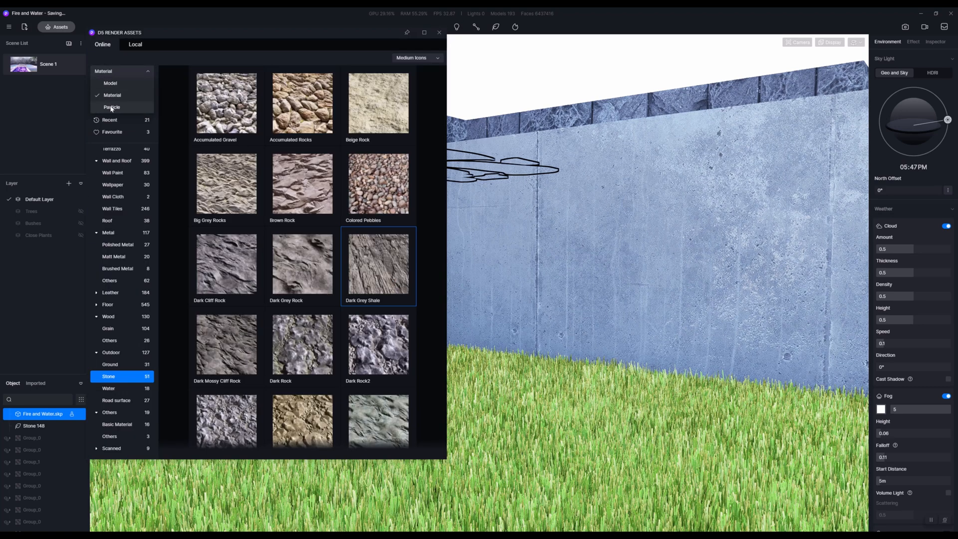
pyautogui.click(111, 106)
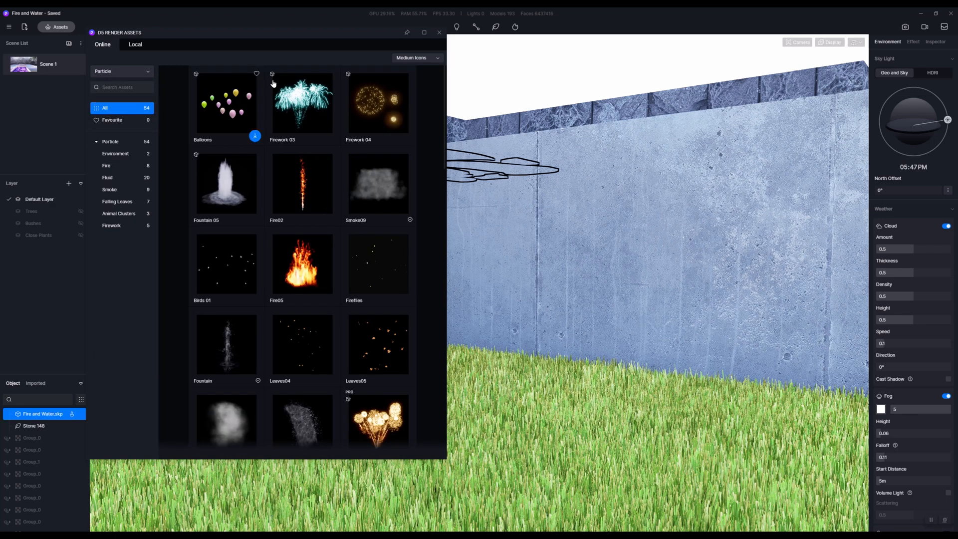
pyautogui.scroll(-3)
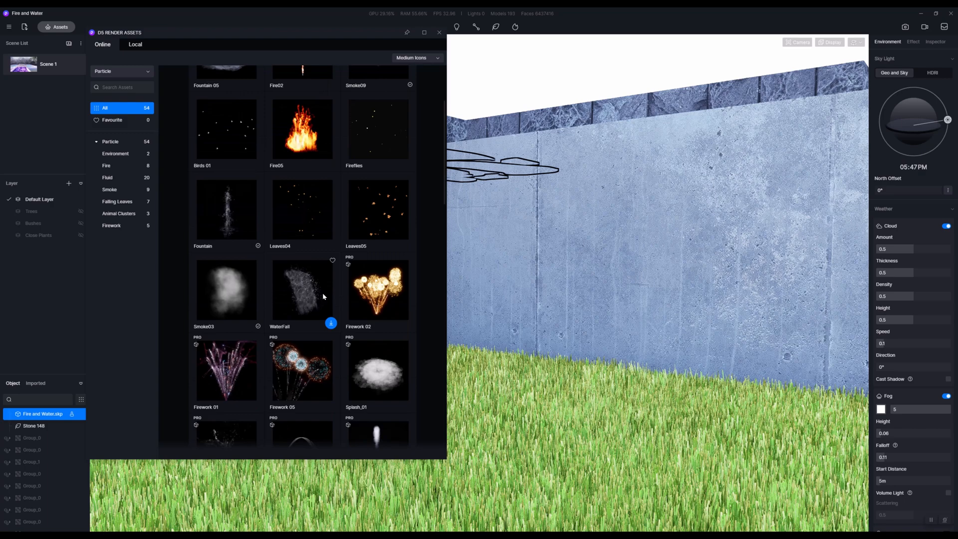
pyautogui.scroll(-3)
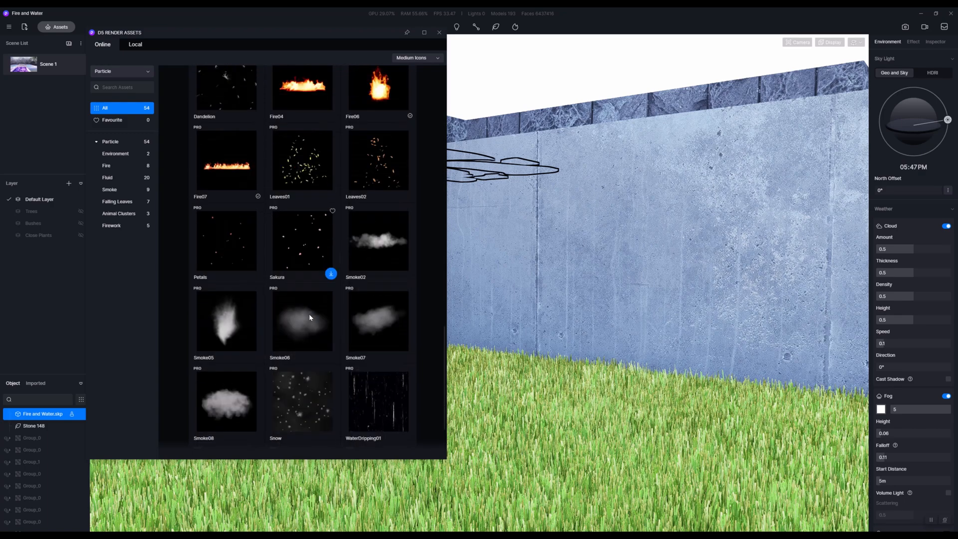
pyautogui.scroll(3)
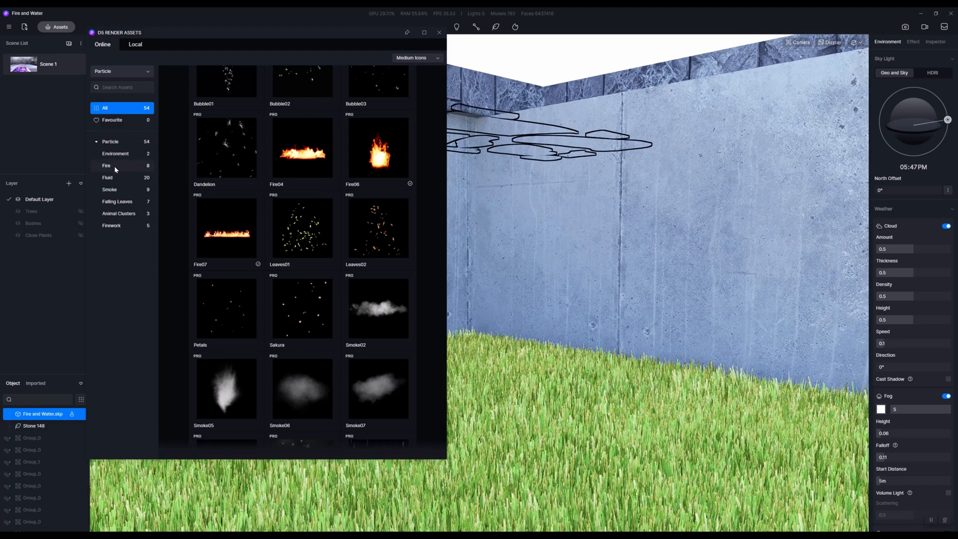
# Place Fire05 and Fire06 from the Fire category onto the grass and close Assets.
pyautogui.click(107, 165)
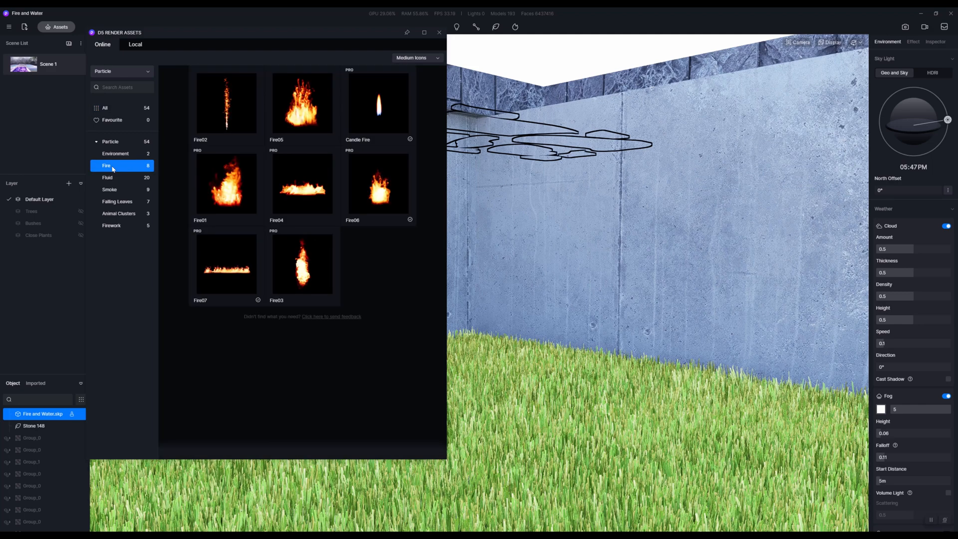
pyautogui.moveTo(302, 102)
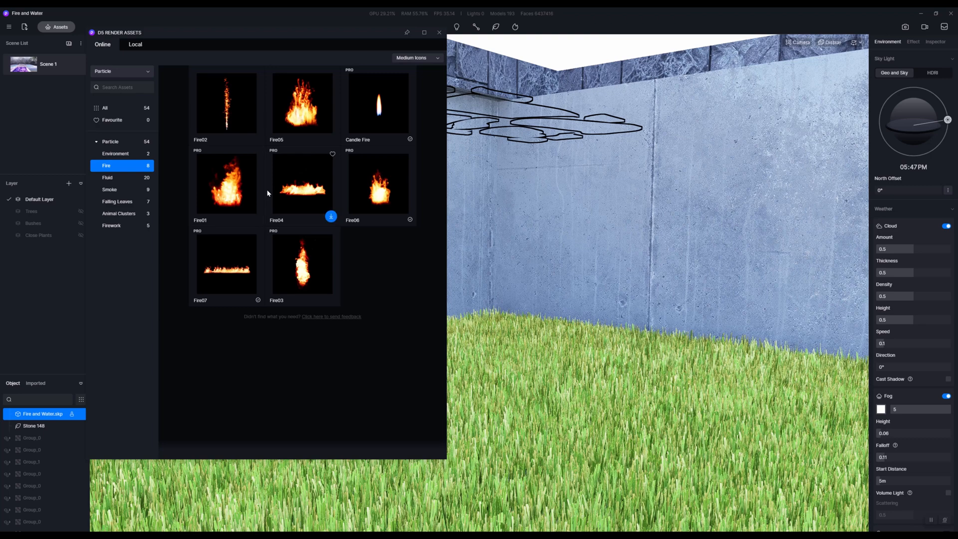
pyautogui.moveTo(294, 180)
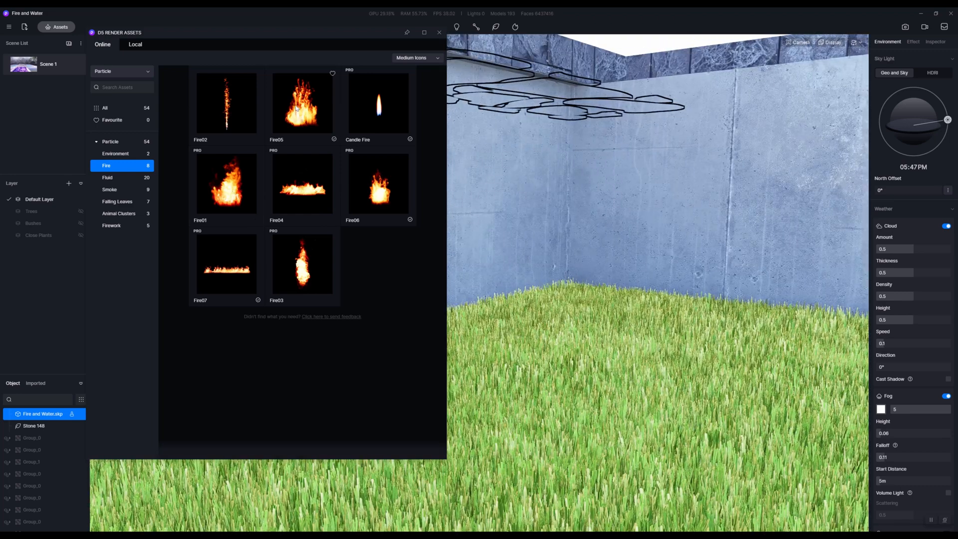
pyautogui.click(301, 102)
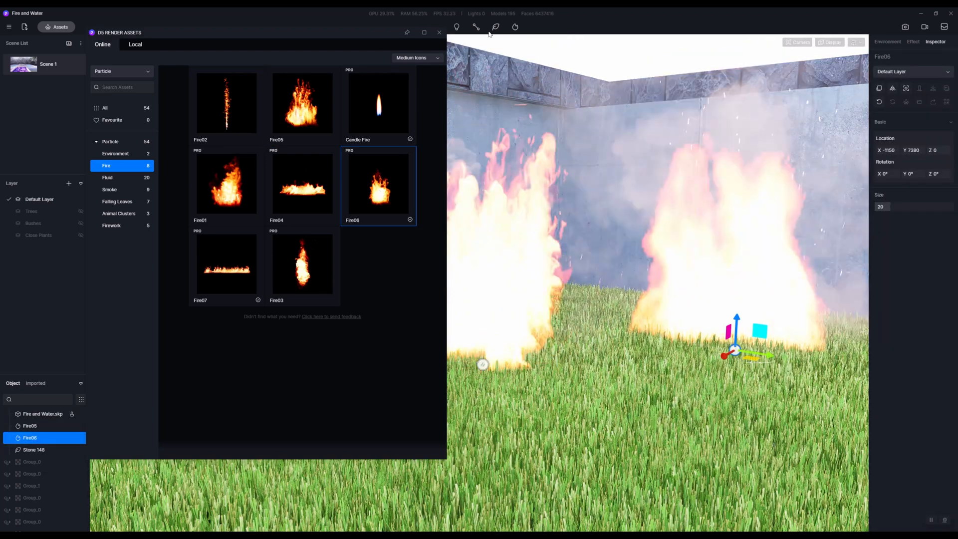
pyautogui.click(439, 32)
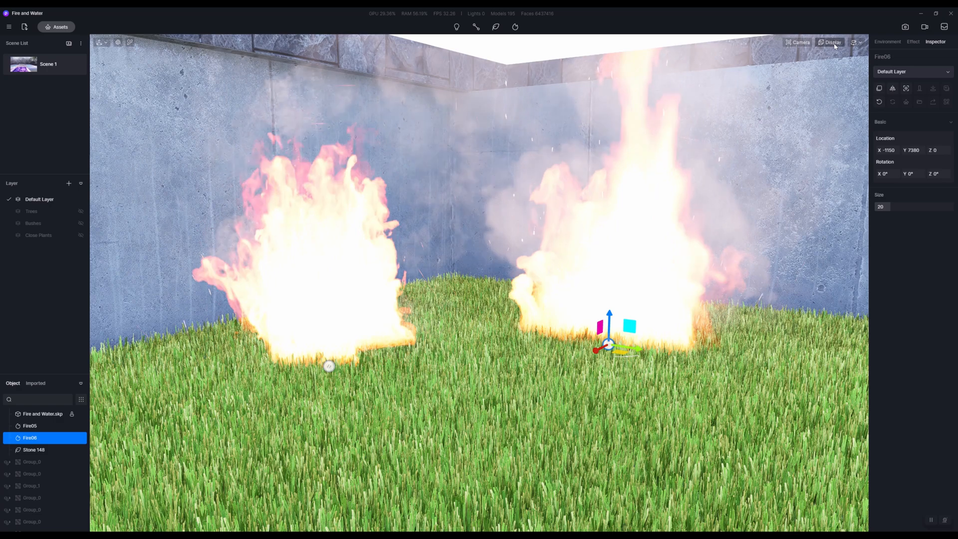
# Try another Fire05 and remove it, then add a Fire07 flame line beside the fires.
pyautogui.click(831, 42)
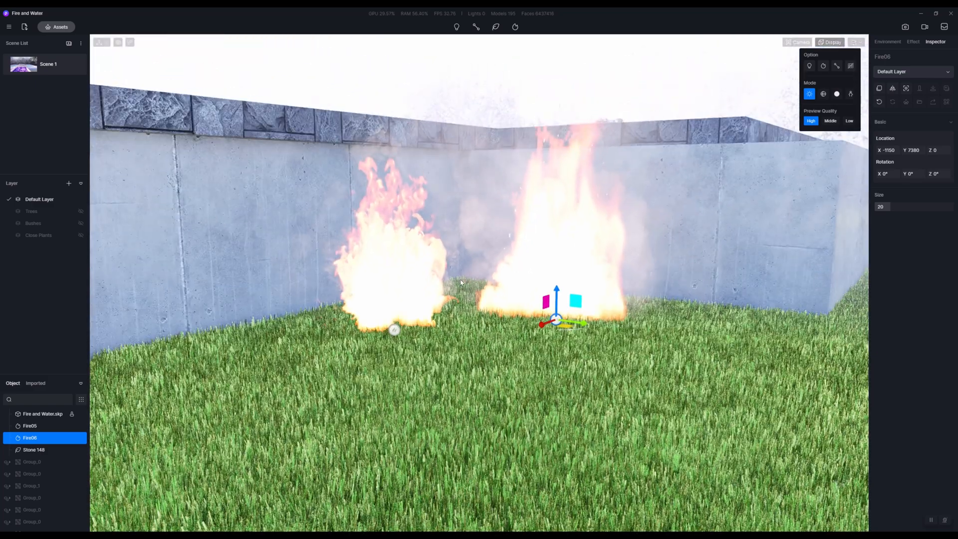
pyautogui.click(56, 26)
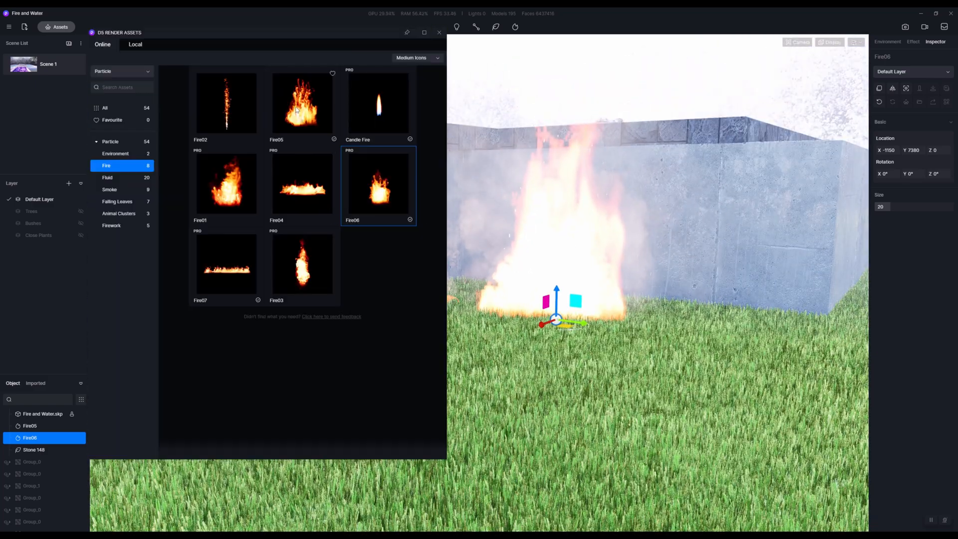
pyautogui.click(301, 102)
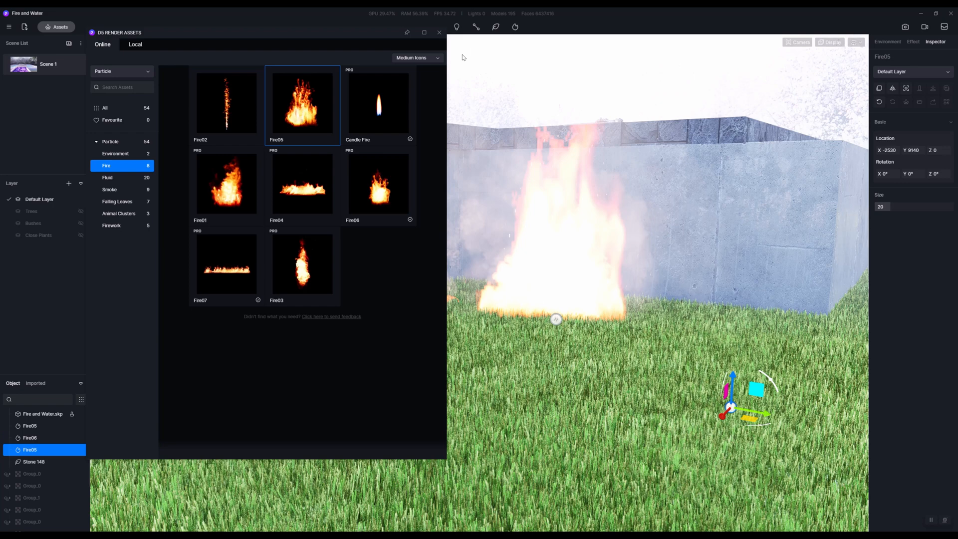
pyautogui.click(438, 32)
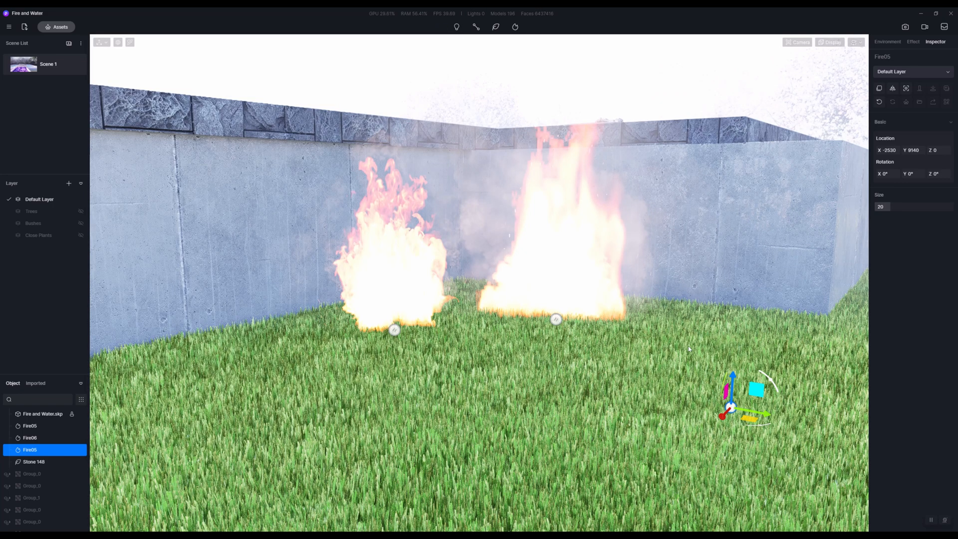
pyautogui.moveTo(761, 276)
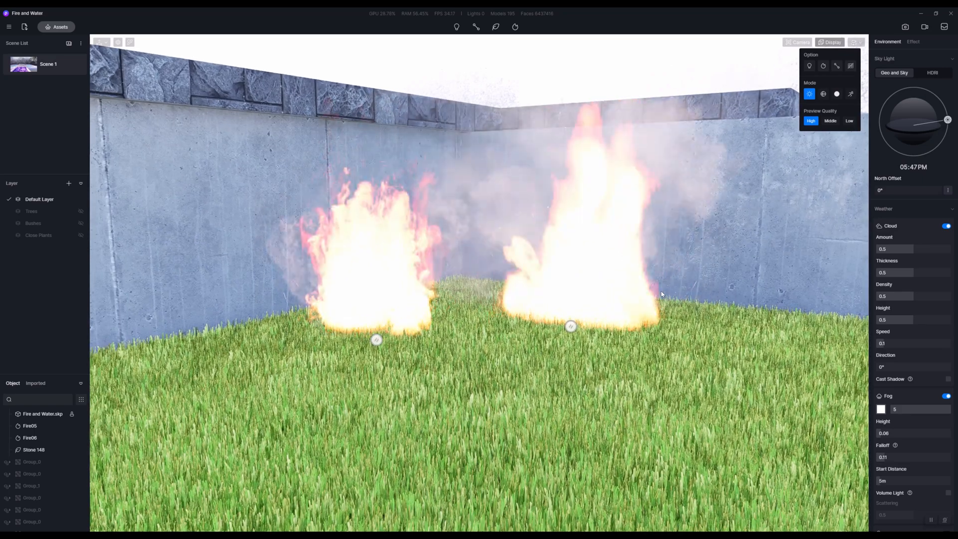
pyautogui.click(59, 26)
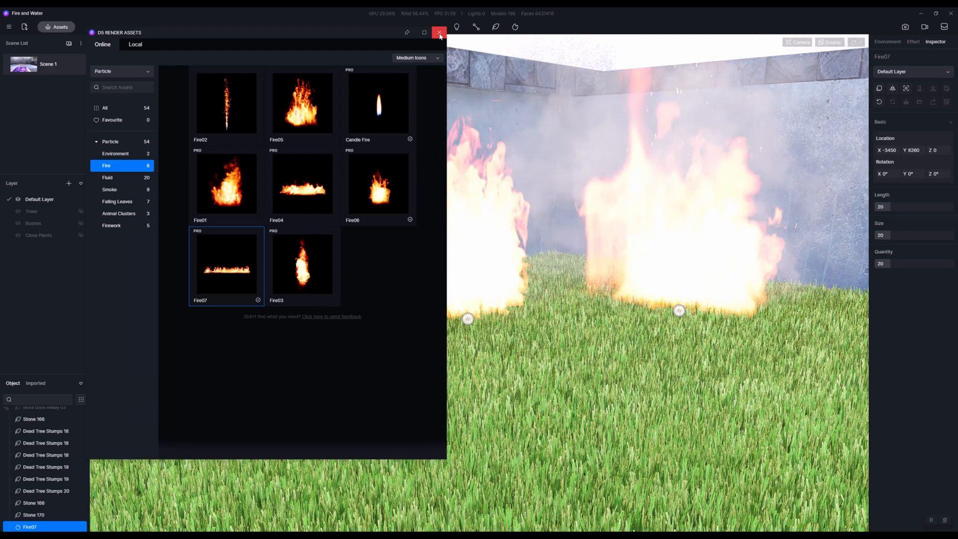
# Close Assets and show only the three particle fires against a black viewport.
pyautogui.click(439, 32)
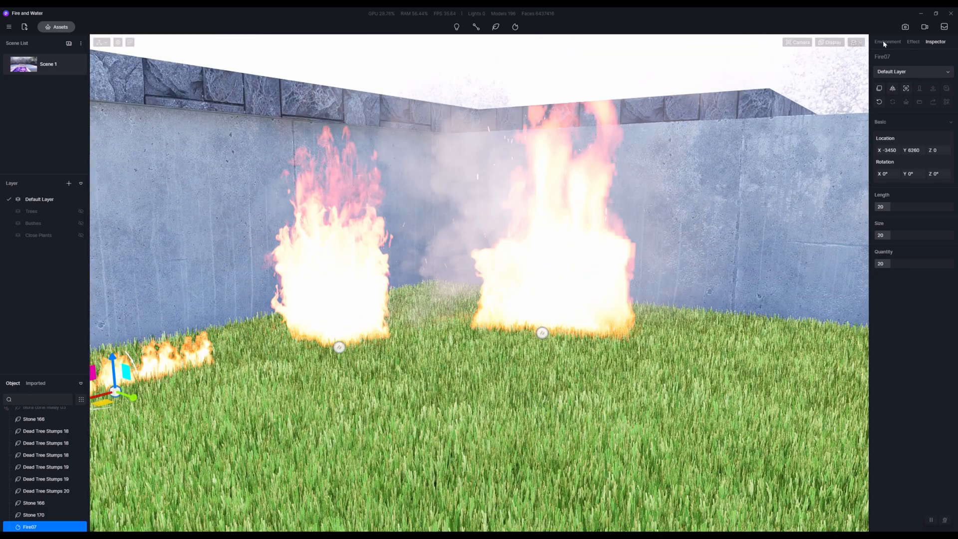
pyautogui.click(887, 42)
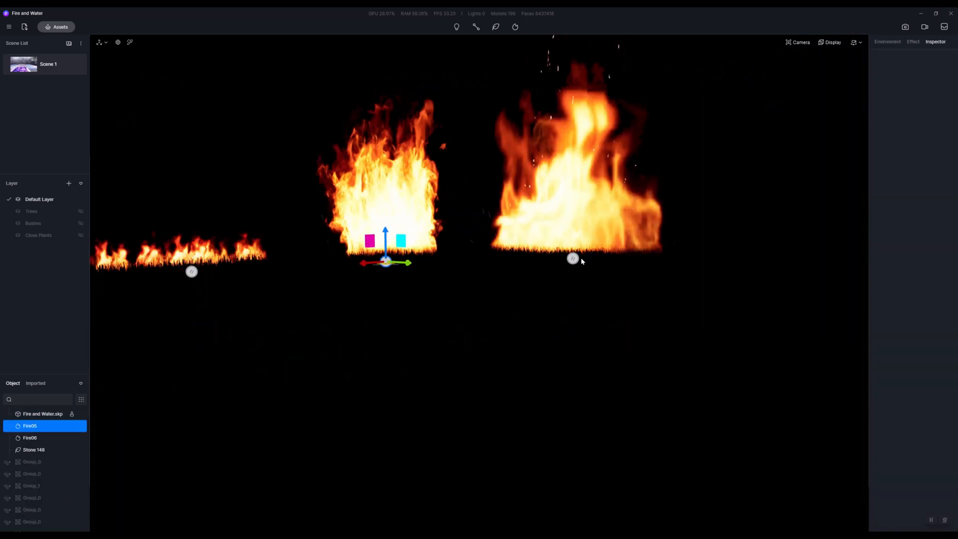
# Shrink Fire05 and Fire06 by lowering their particle size and intensity in the Inspector.
pyautogui.click(29, 437)
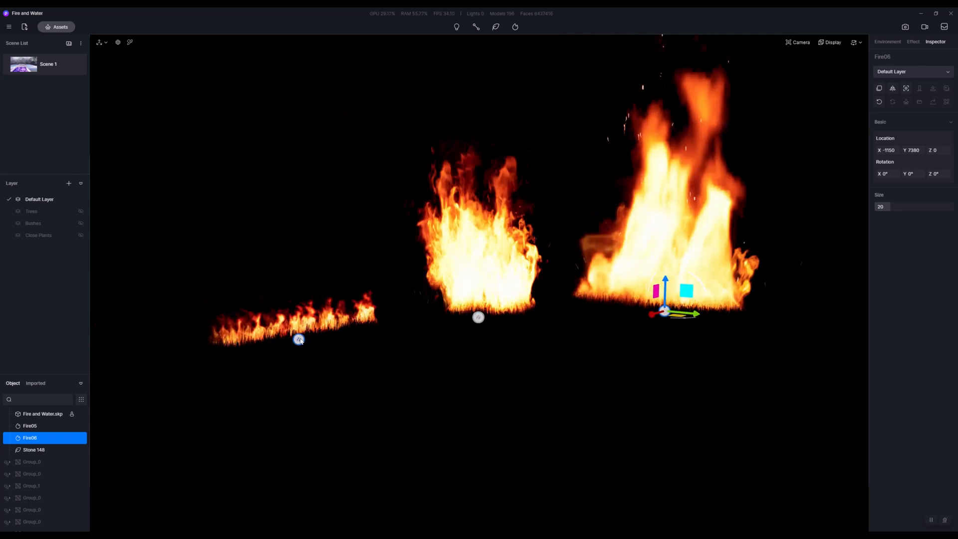
pyautogui.click(887, 42)
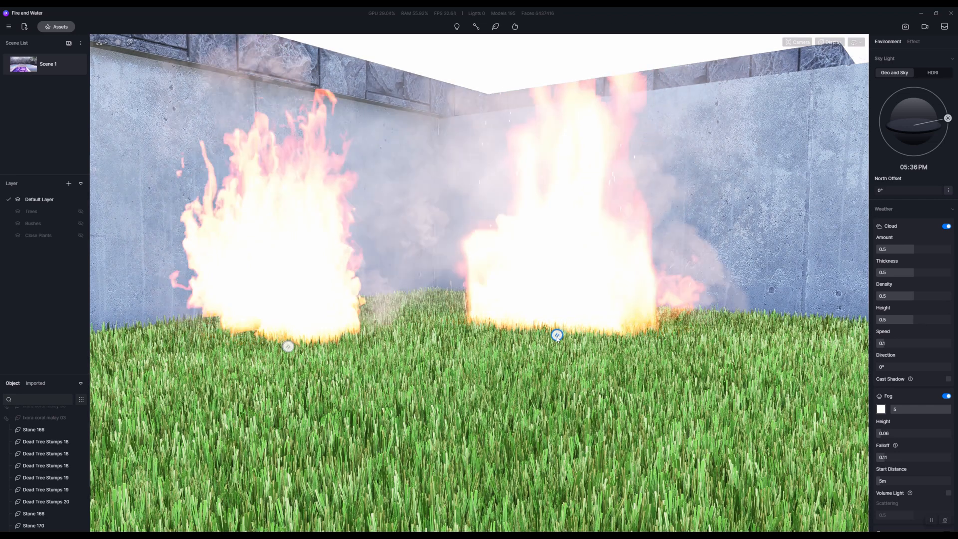
pyautogui.click(557, 335)
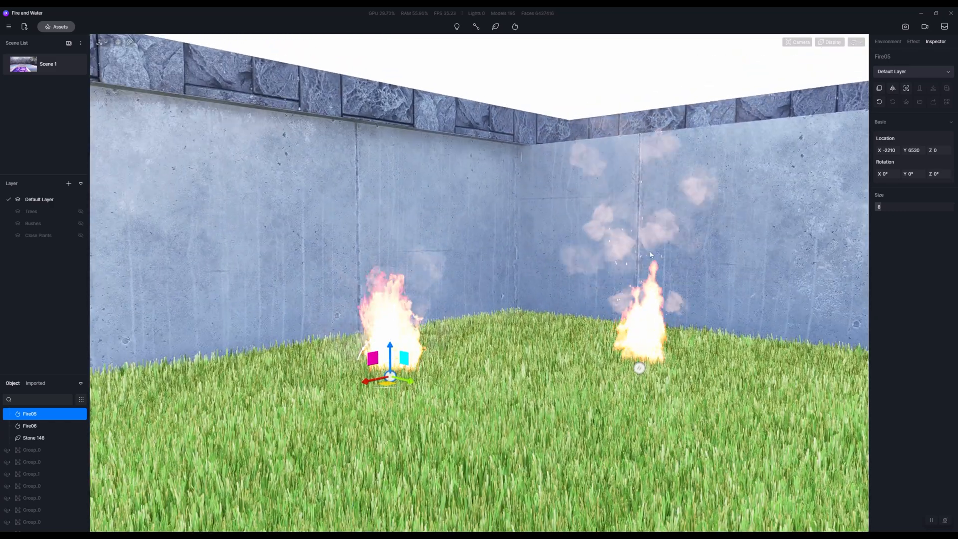
# Place a Smoke08 effect from the Smoke category beside the fires and close the library.
pyautogui.click(887, 42)
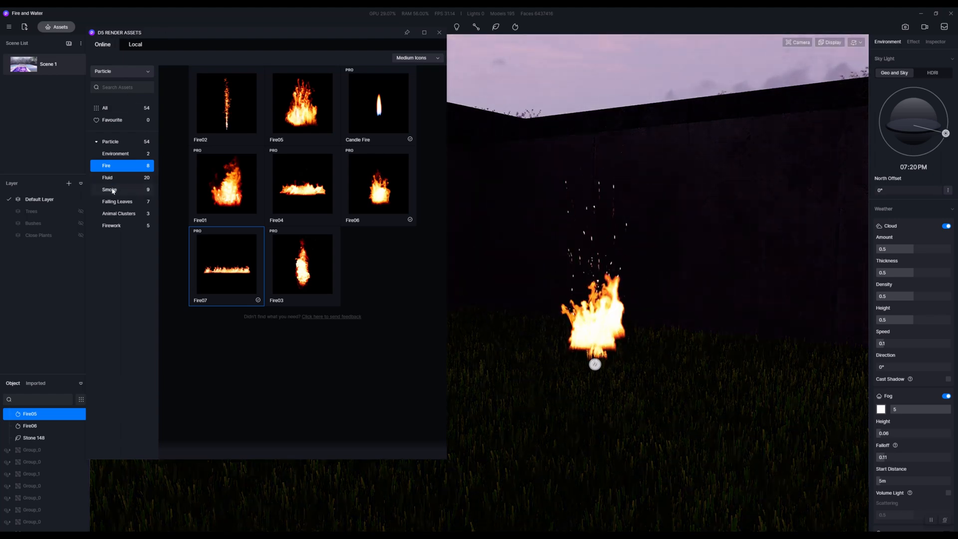
pyautogui.click(110, 189)
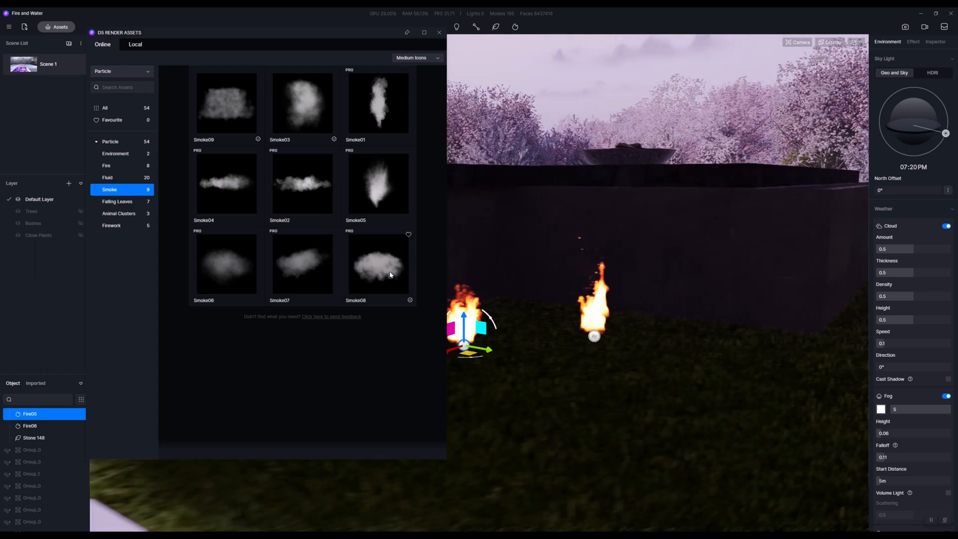
pyautogui.click(377, 264)
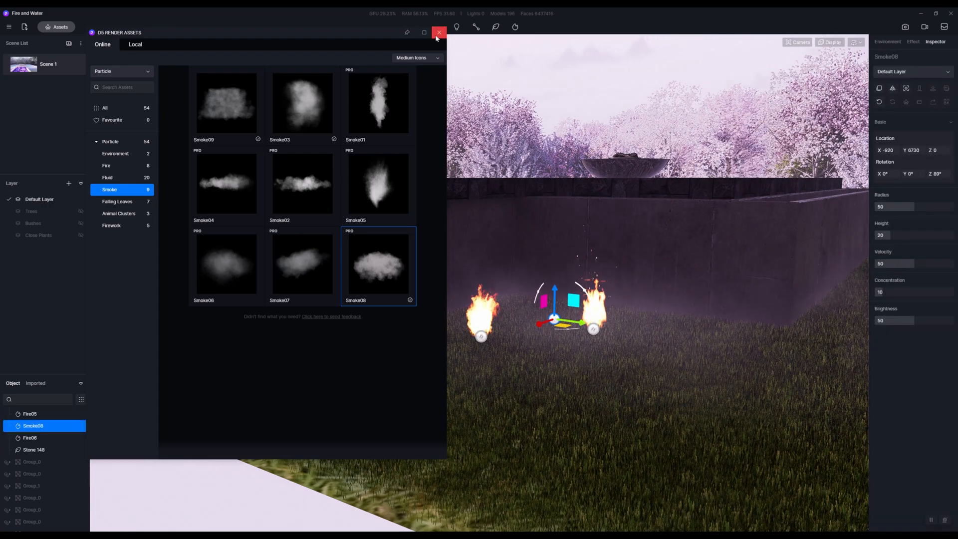
pyautogui.click(439, 32)
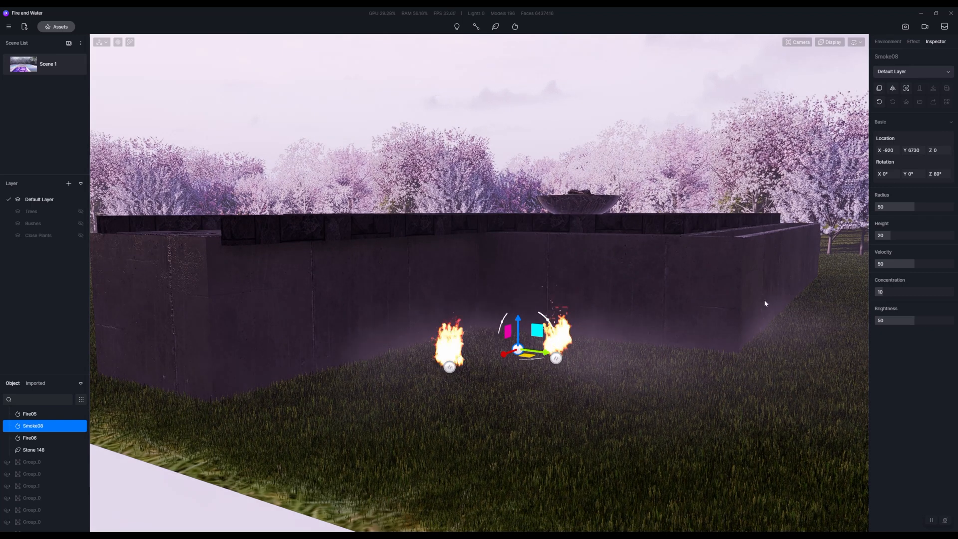
pyautogui.moveTo(613, 279)
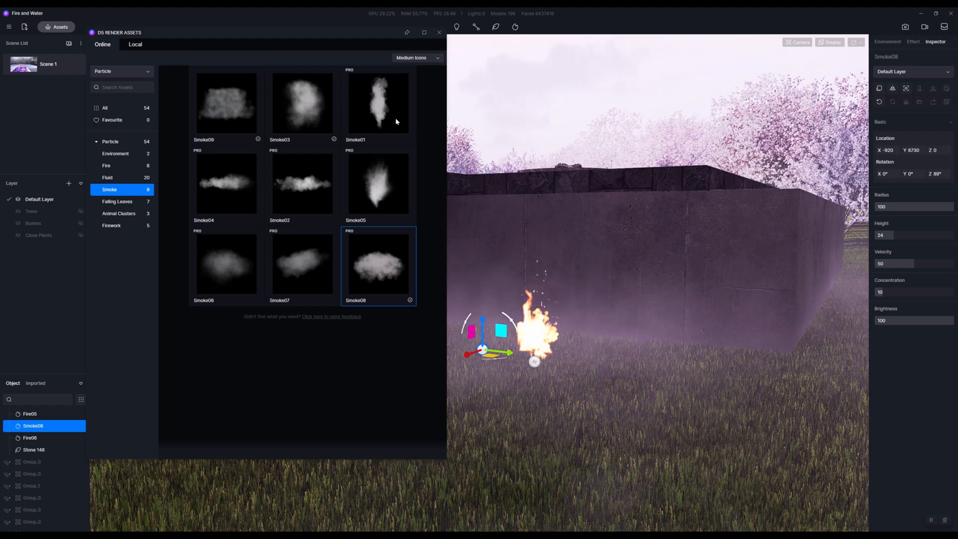
pyautogui.moveTo(383, 108)
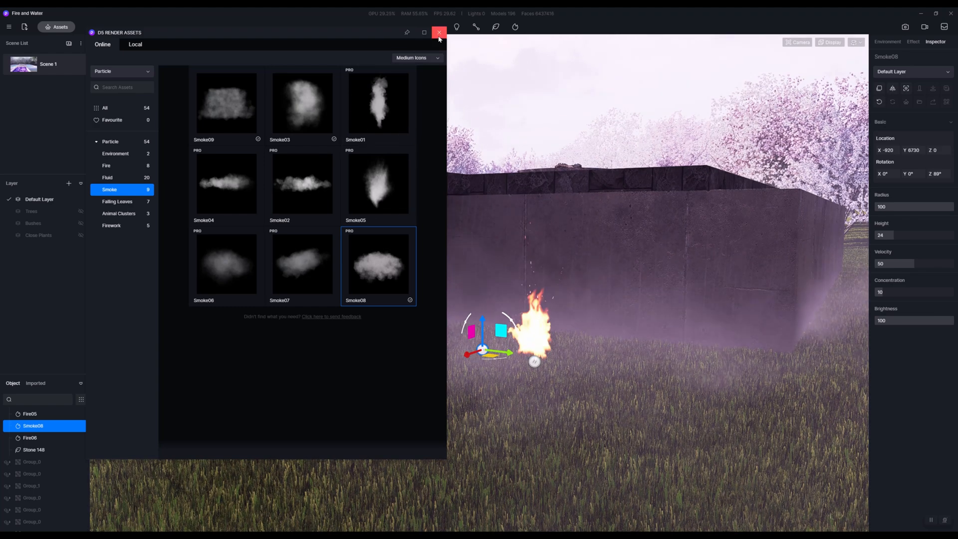
# Delete Smoke08 and Fire05 and set the Geo and Sky time to 12:04 AM.
pyautogui.click(438, 32)
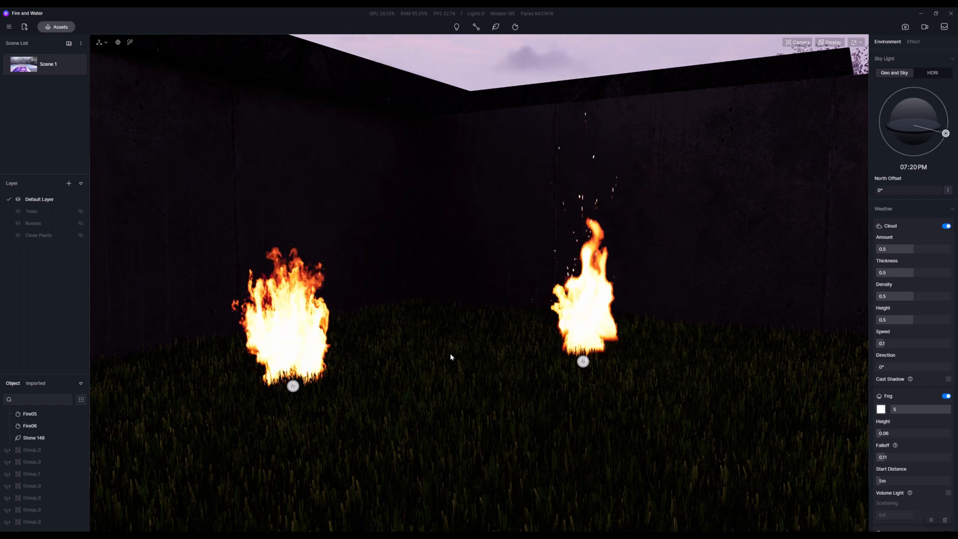
pyautogui.click(29, 437)
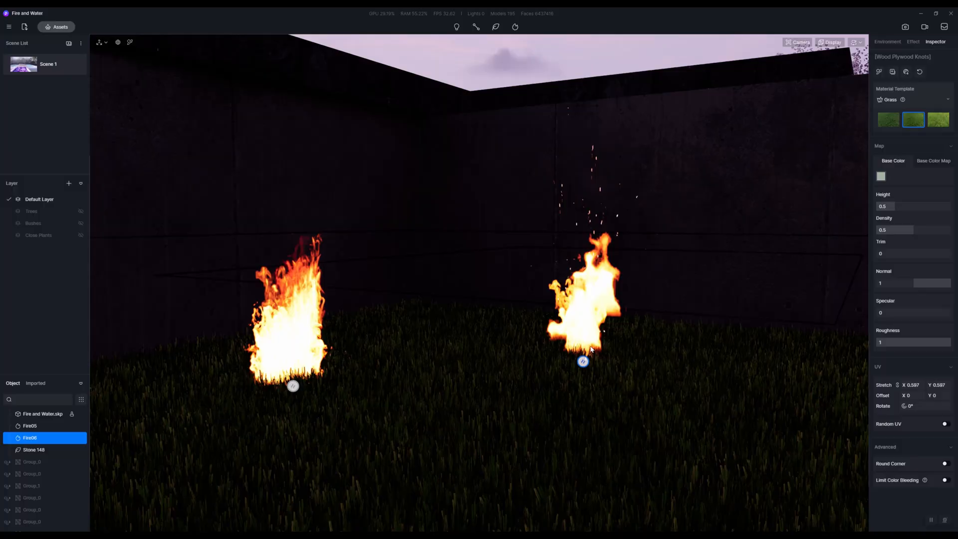
pyautogui.click(887, 42)
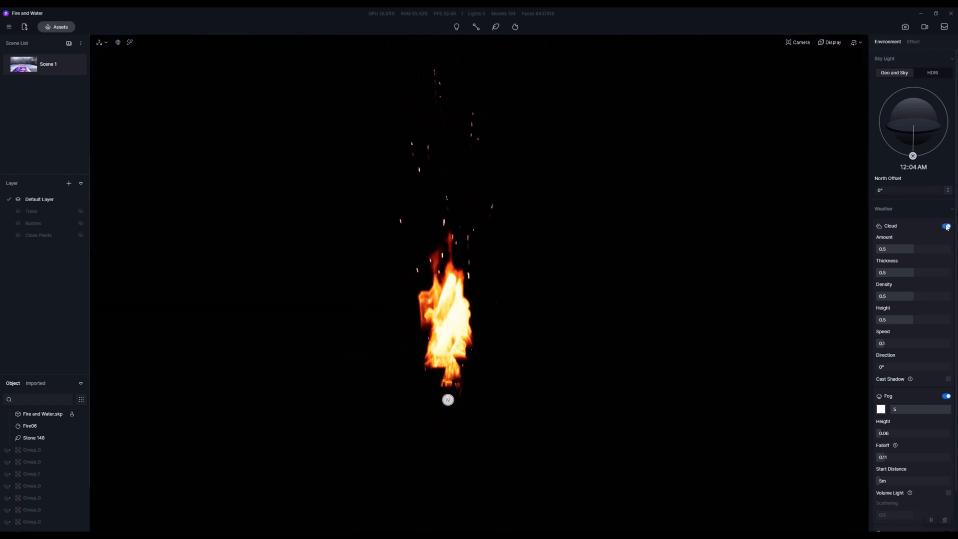
# Turn off Cloud and Fog and place a point light at the fire, not visible in reflections.
pyautogui.click(945, 226)
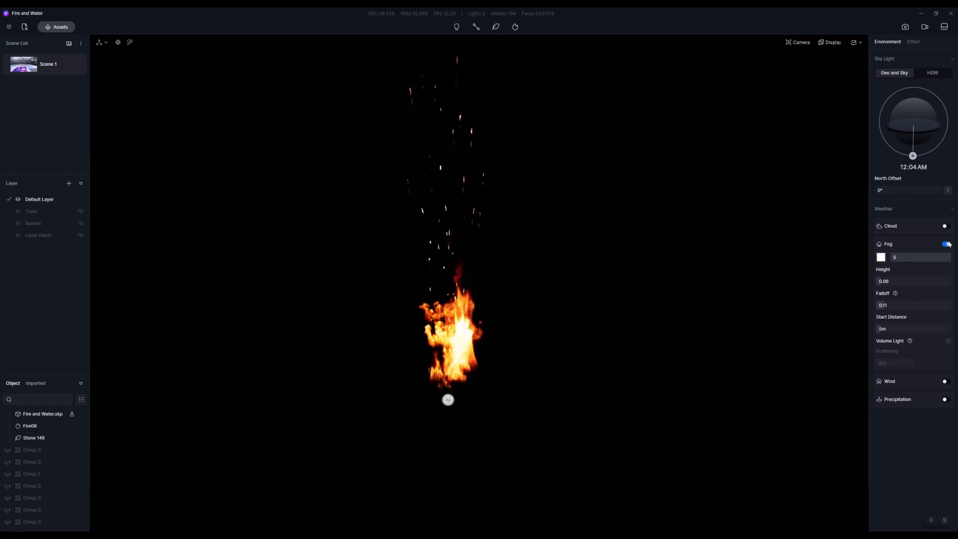
pyautogui.click(945, 243)
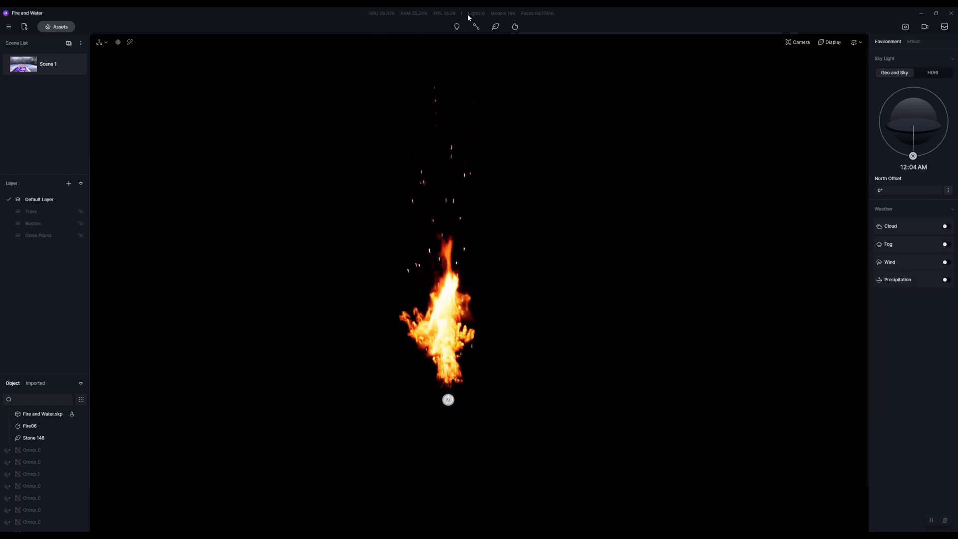
pyautogui.click(456, 26)
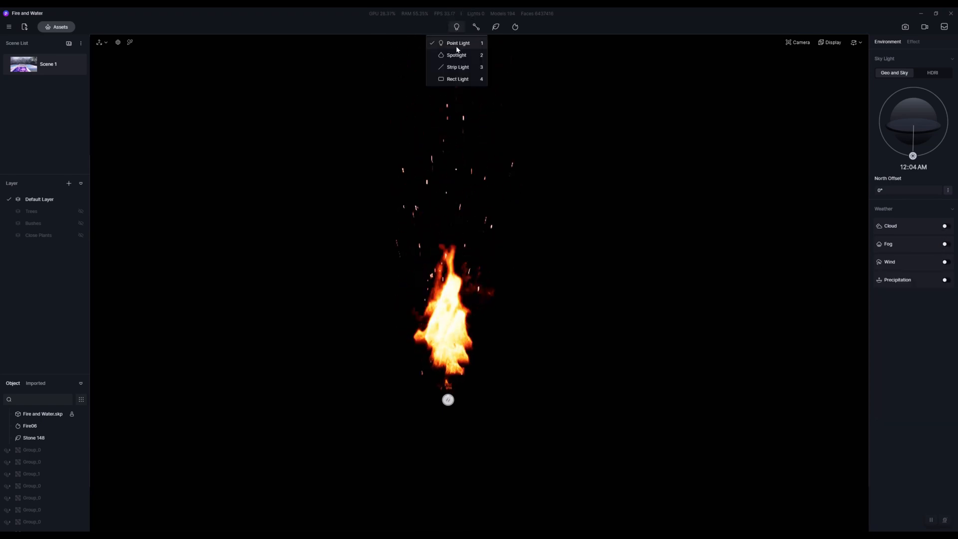
pyautogui.click(458, 43)
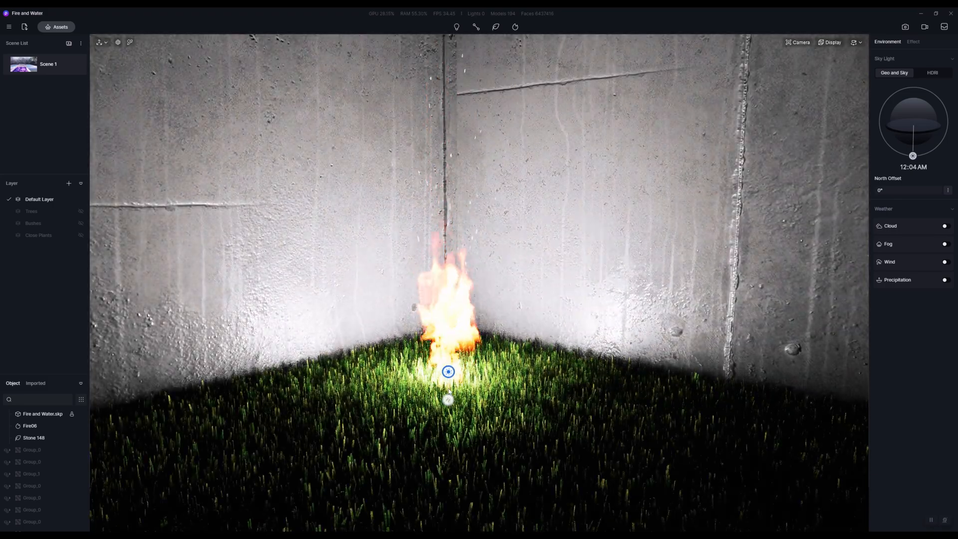
pyautogui.click(447, 371)
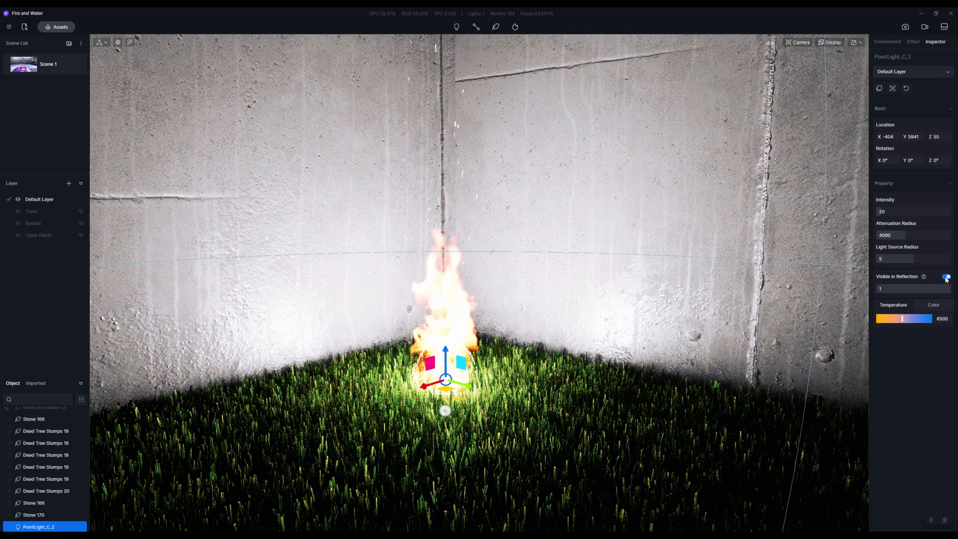
pyautogui.click(945, 277)
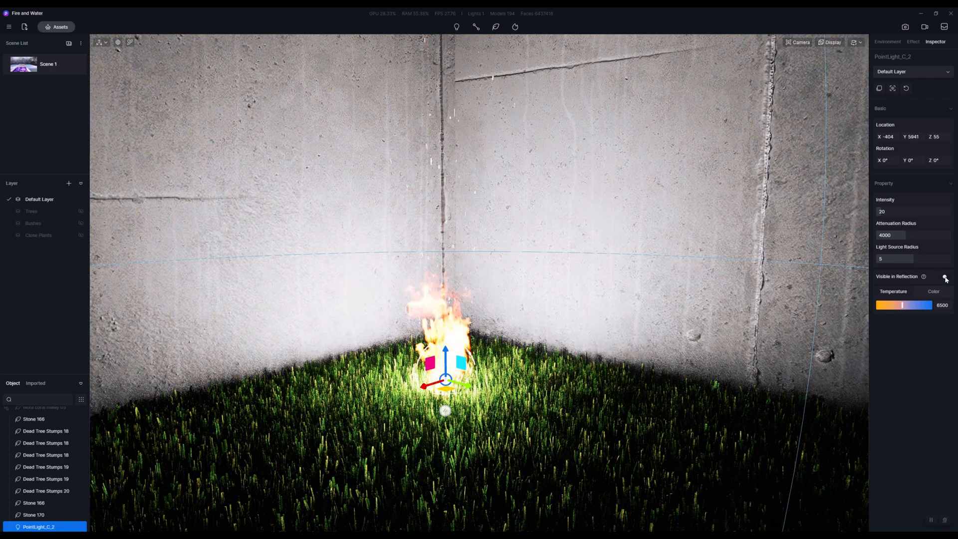
pyautogui.click(946, 276)
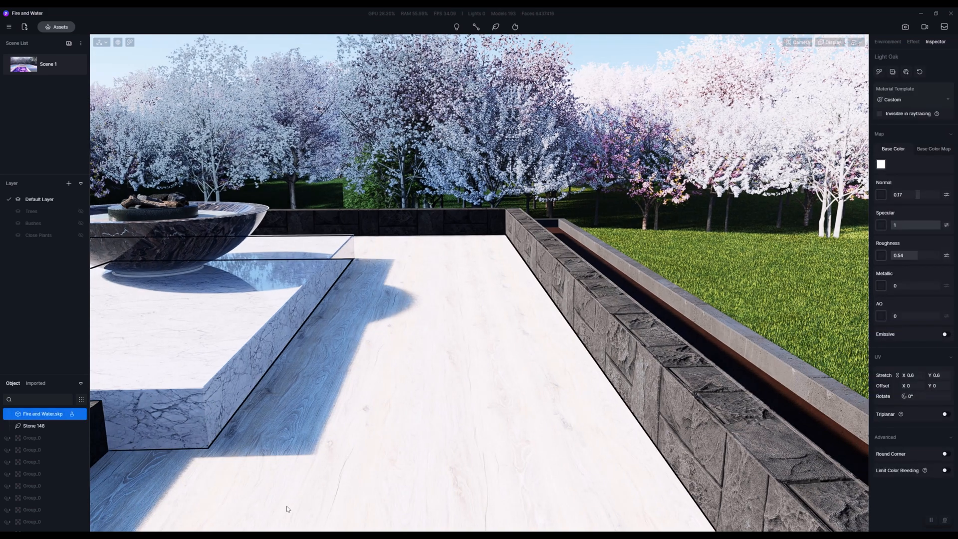
pyautogui.moveTo(372, 442)
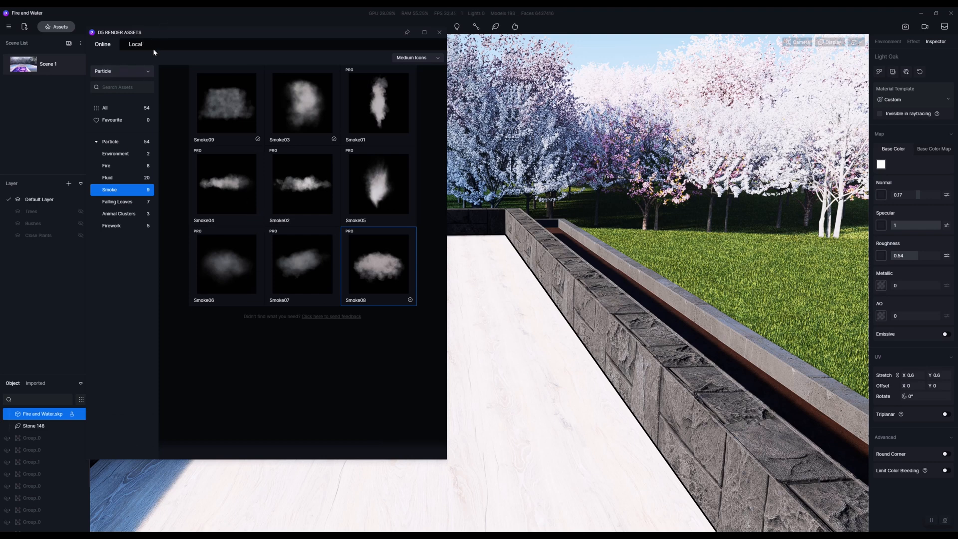
pyautogui.moveTo(113, 227)
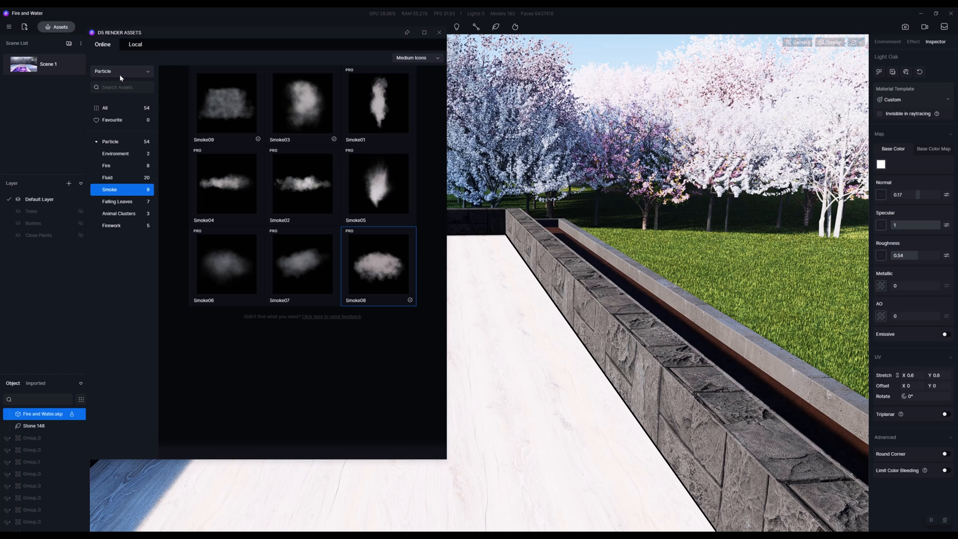
# Apply Blue pool water ripple 02 from Material > Outdoor > Water to the pool surface.
pyautogui.click(120, 70)
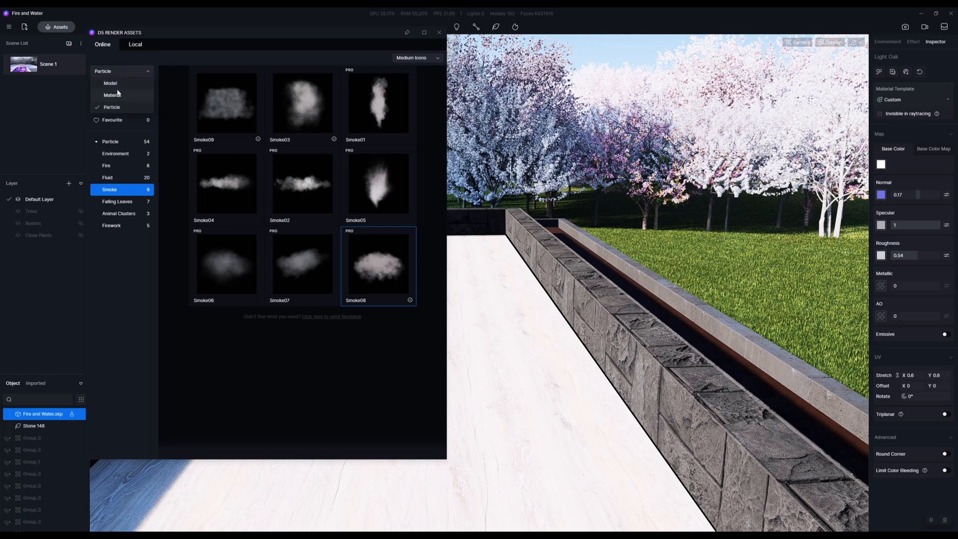
pyautogui.click(111, 95)
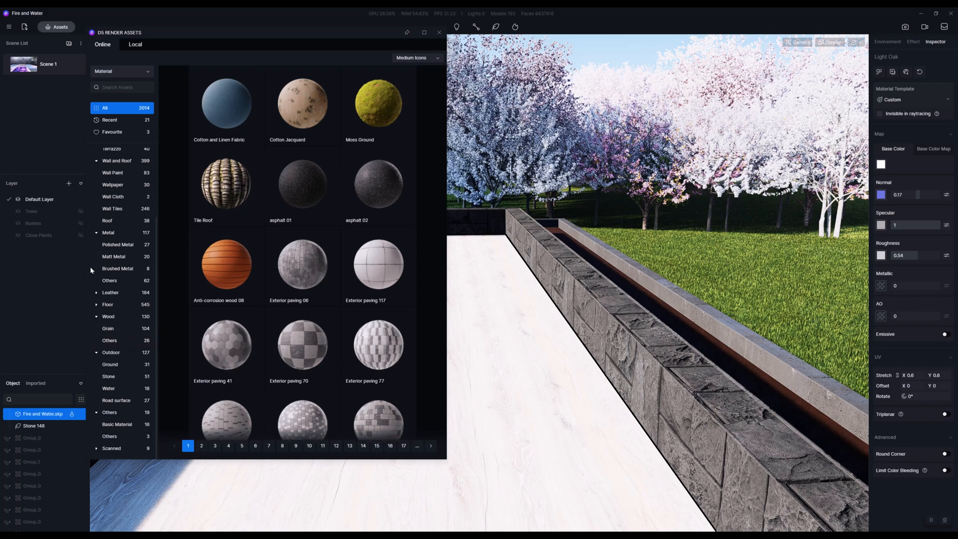
pyautogui.scroll(3)
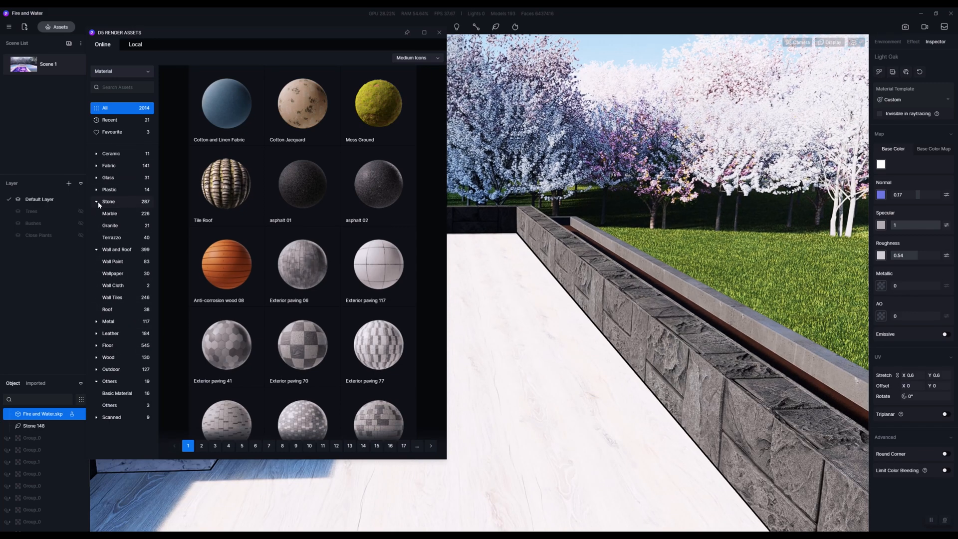
pyautogui.click(108, 202)
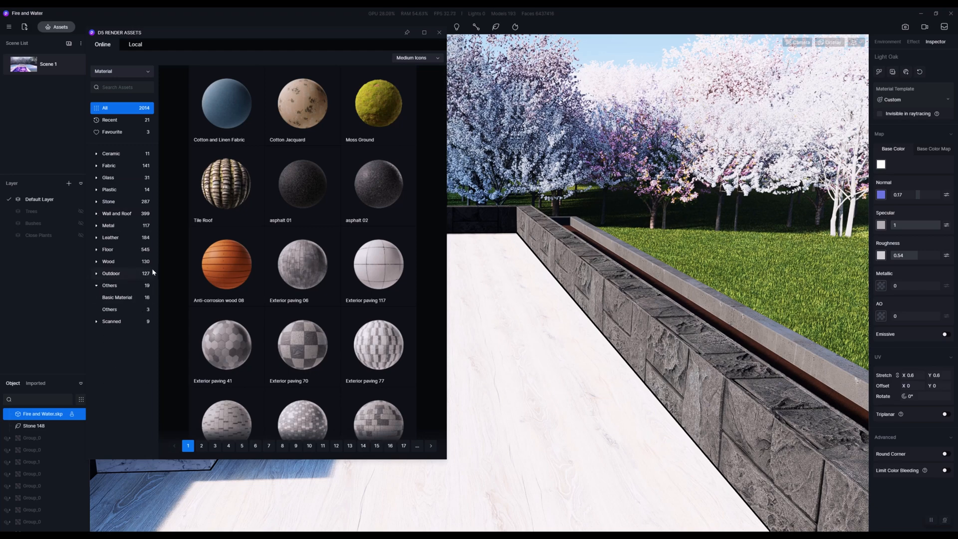
pyautogui.click(111, 274)
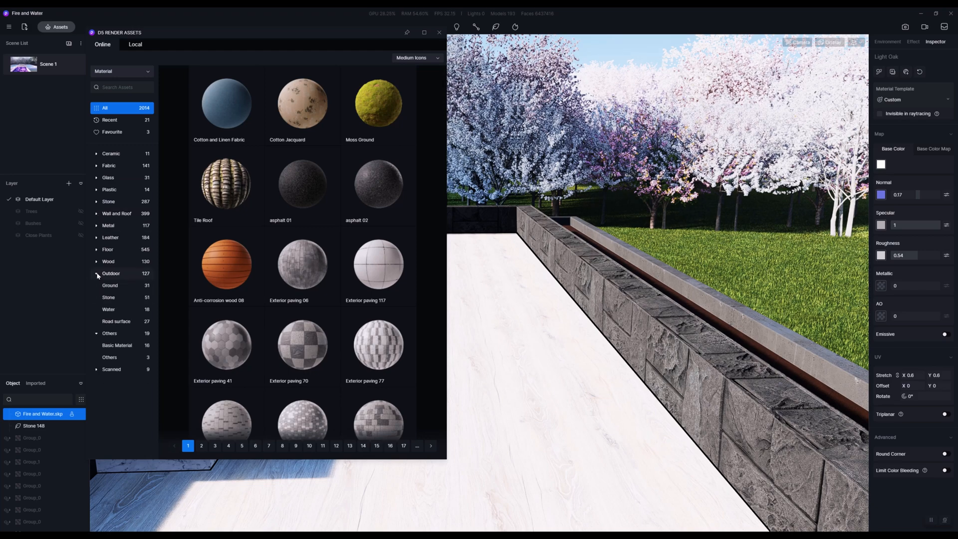
pyautogui.click(108, 309)
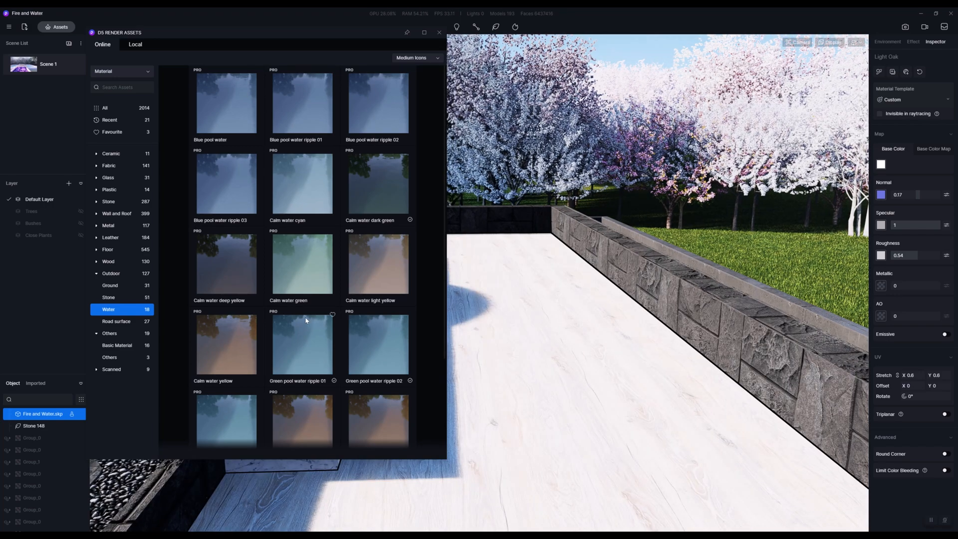
pyautogui.scroll(-3)
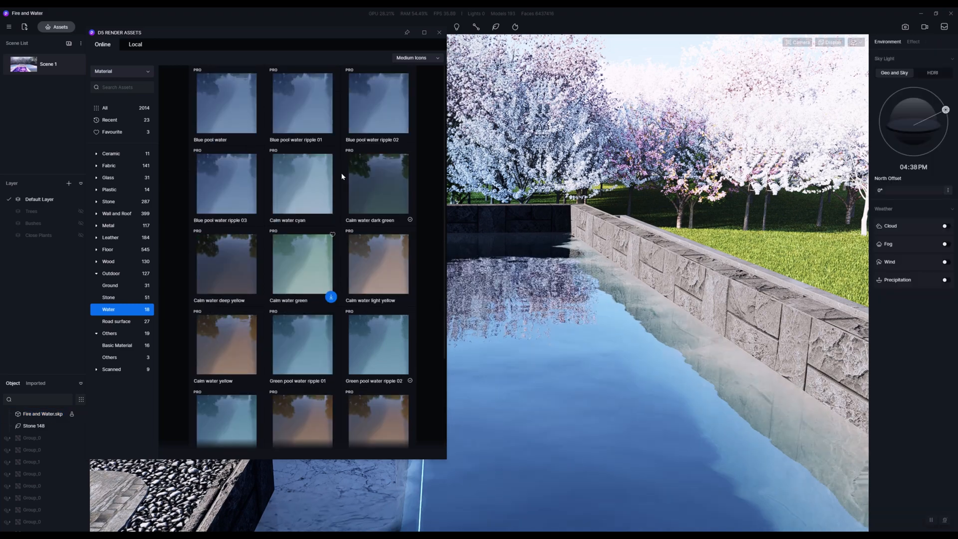
pyautogui.moveTo(377, 103)
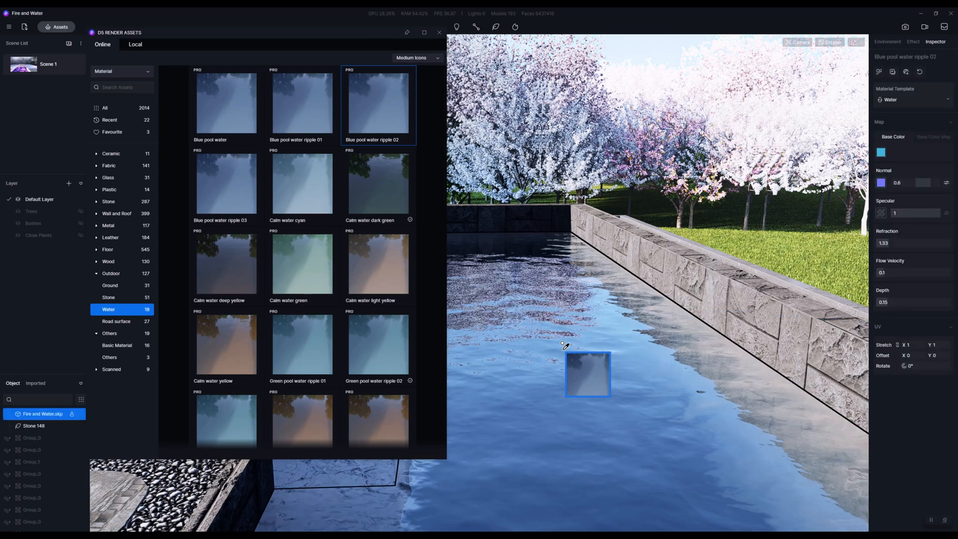
pyautogui.click(439, 32)
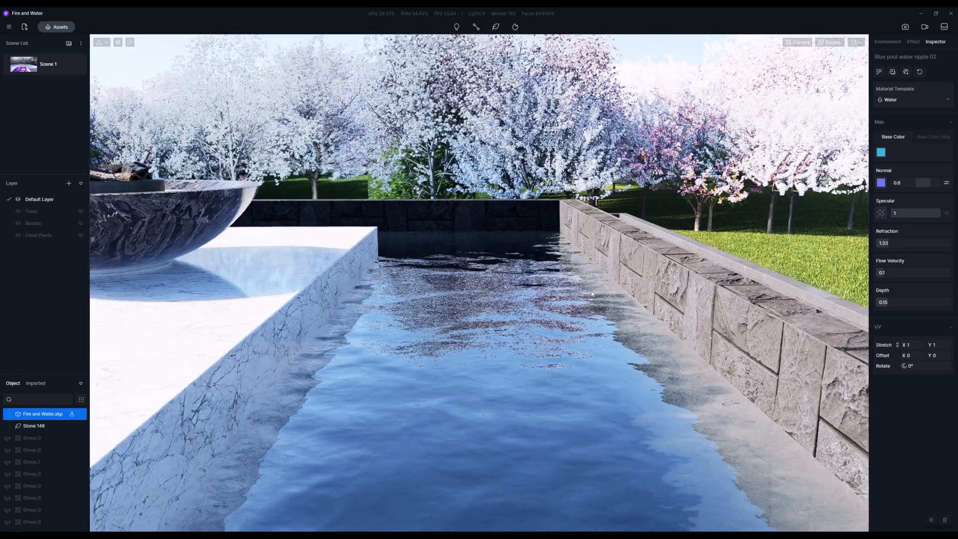
# Change the water's Base Color from a purple to a bright sky blue.
pyautogui.click(880, 152)
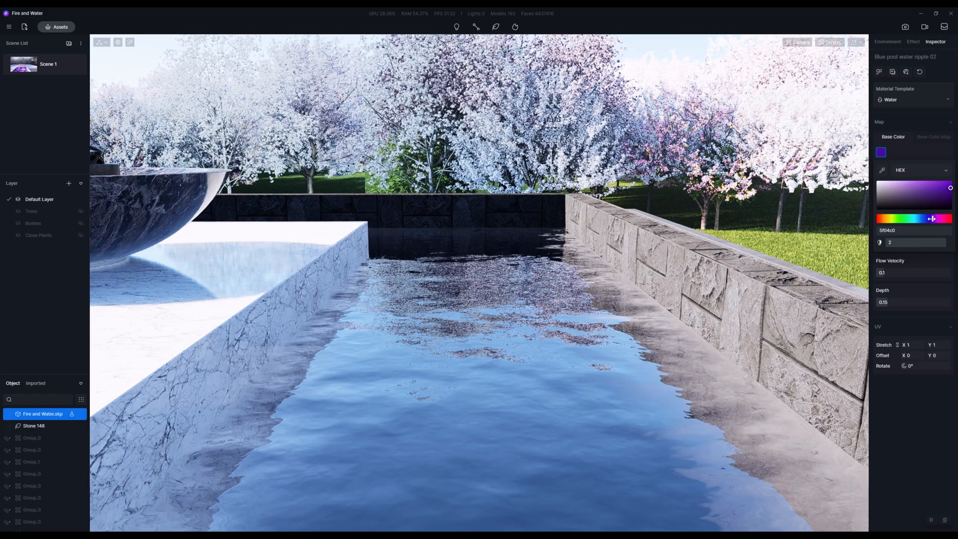
pyautogui.click(948, 219)
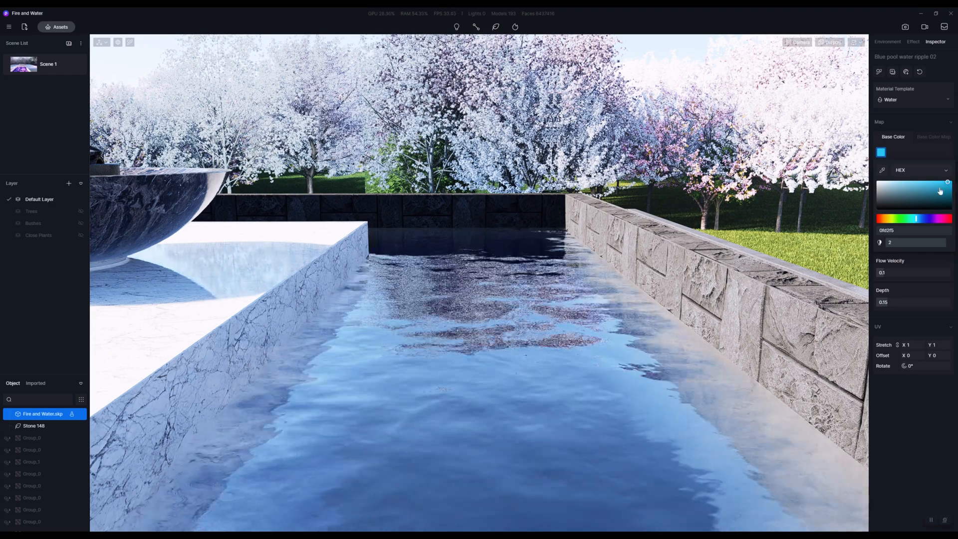
pyautogui.click(831, 42)
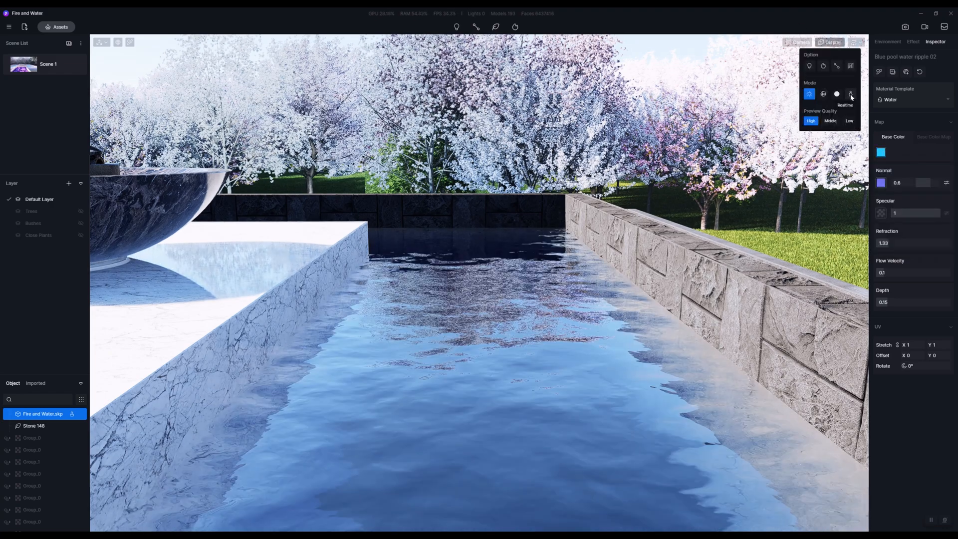
# Toggle the viewport preview mode from the Display menu and back.
pyautogui.click(829, 42)
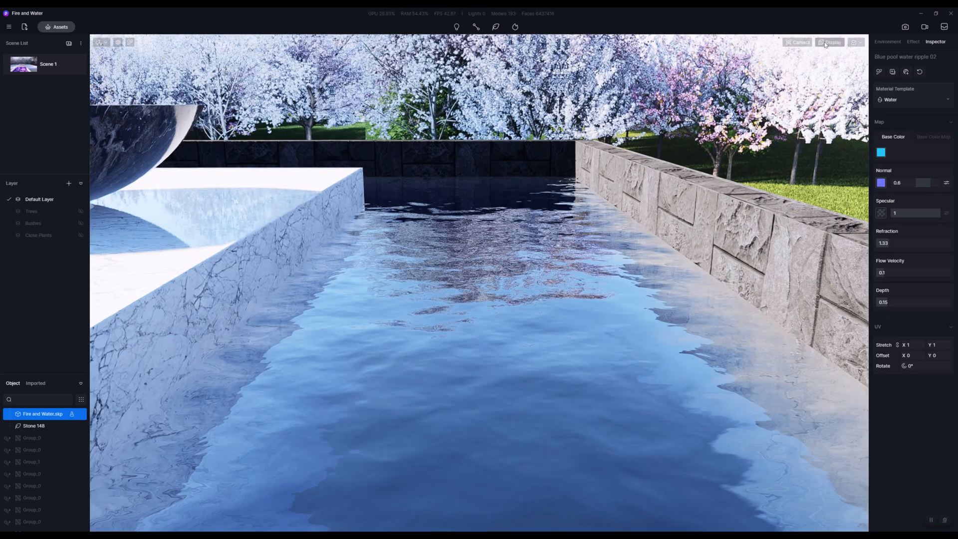
pyautogui.click(829, 42)
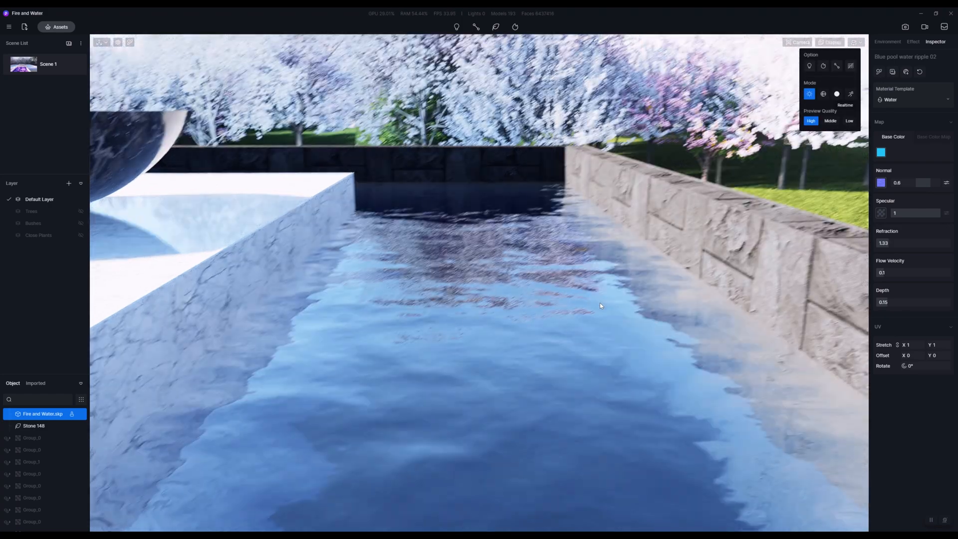
pyautogui.click(59, 26)
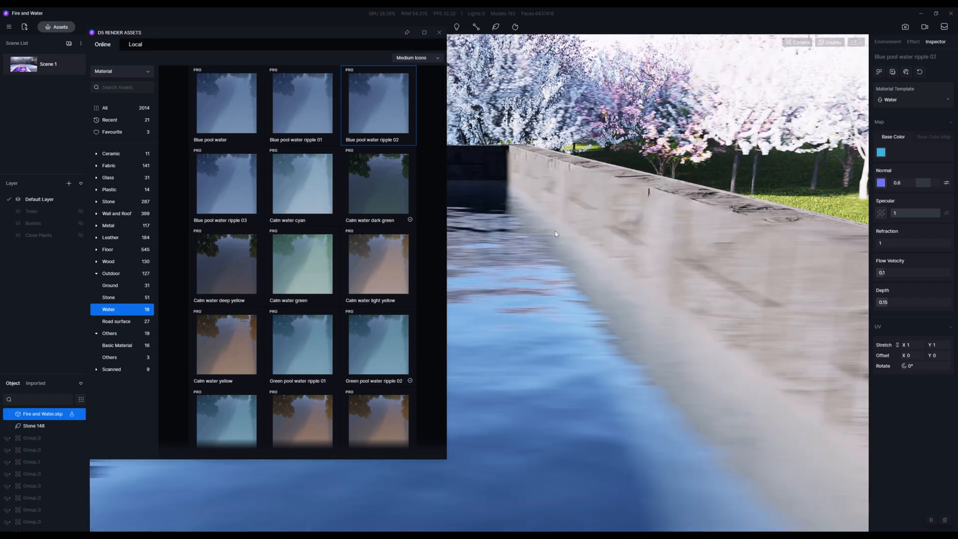
# Try a new refraction value, then swap the pool to Blue pool water ripple 01.
pyautogui.click(910, 243)
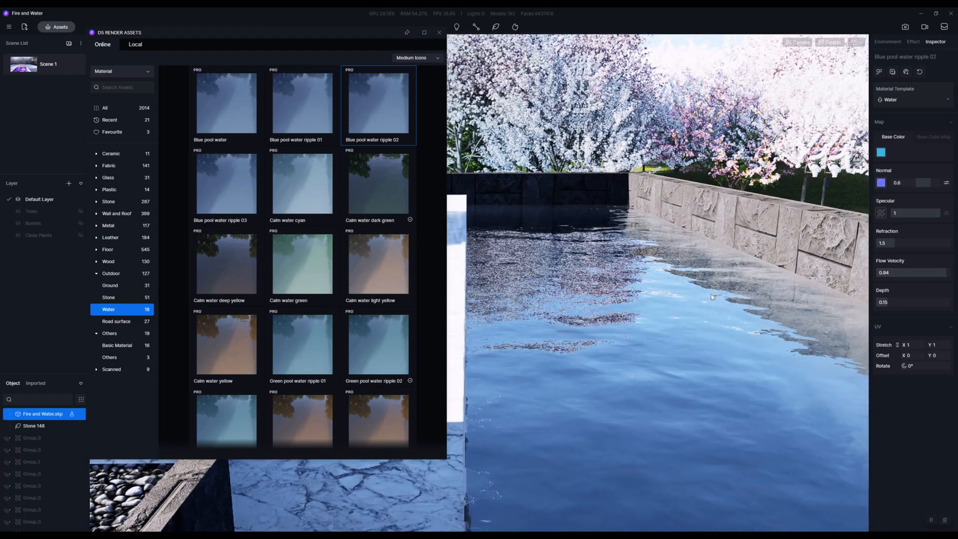
pyautogui.click(301, 102)
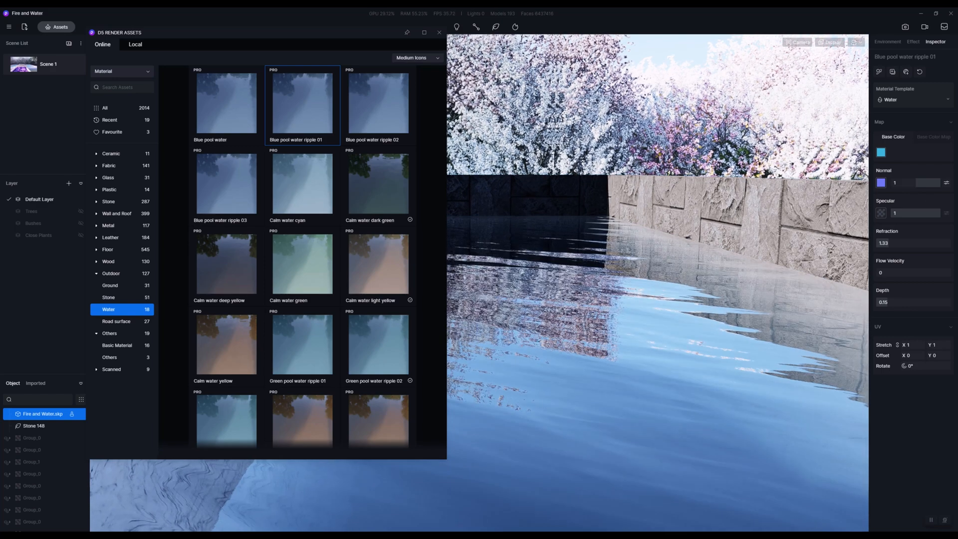
pyautogui.click(439, 32)
pyautogui.write('0.35')
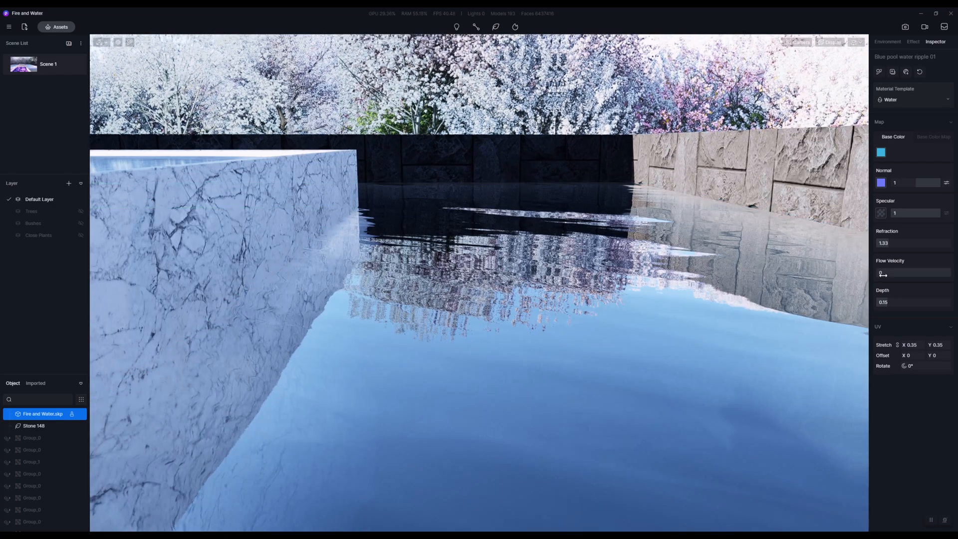
# Slow the pool water's Flow Velocity to 0.01 for a nearly still surface.
pyautogui.click(910, 273)
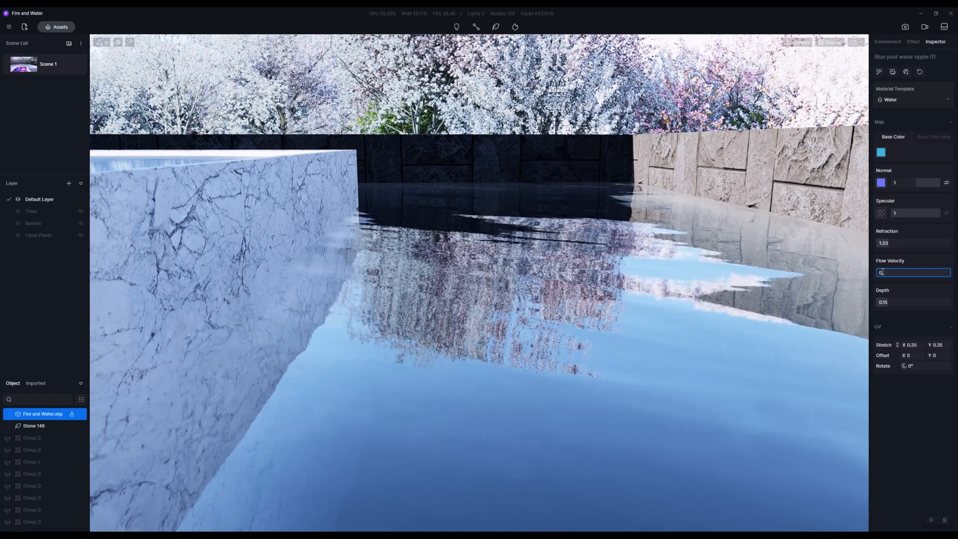
pyautogui.write('0.01')
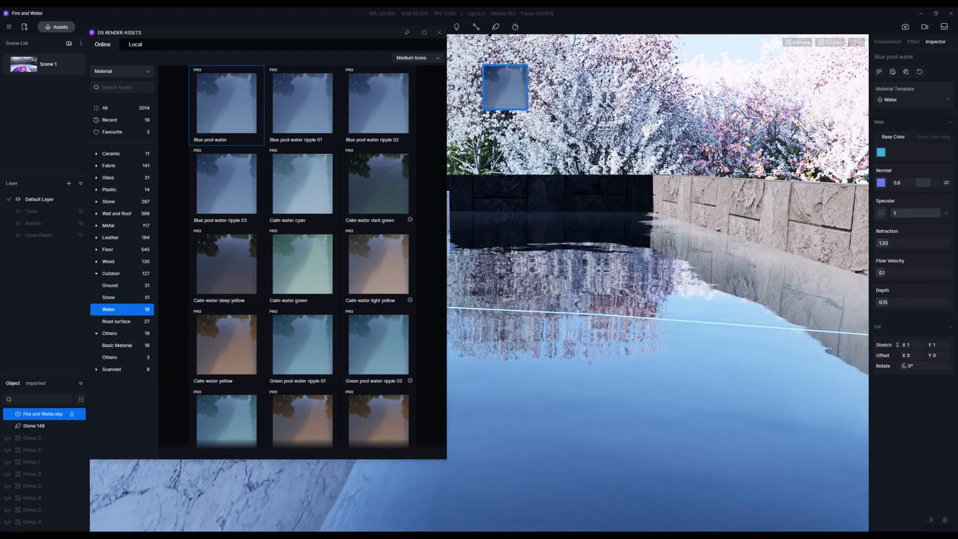
# Apply the plain Blue pool water material to the pool surface.
pyautogui.click(439, 32)
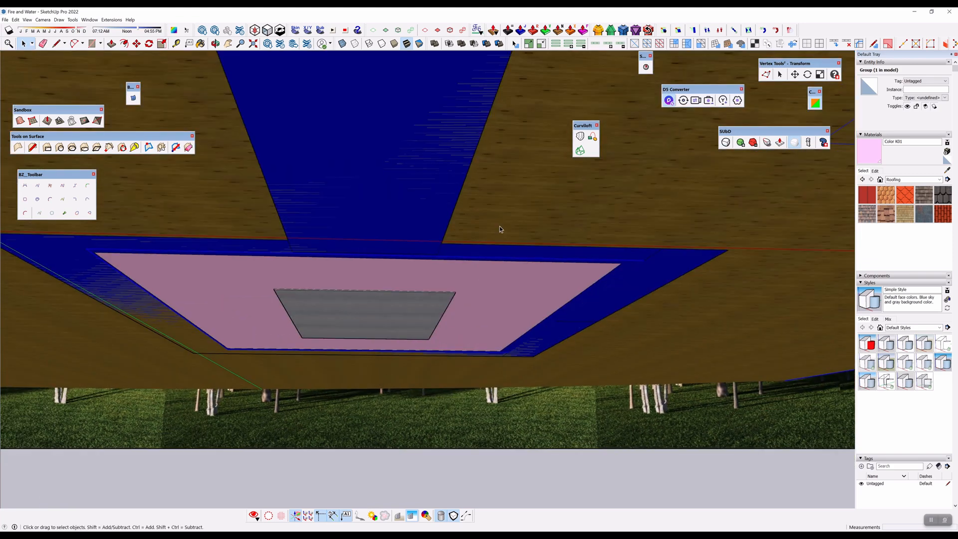
pyautogui.moveTo(533, 183)
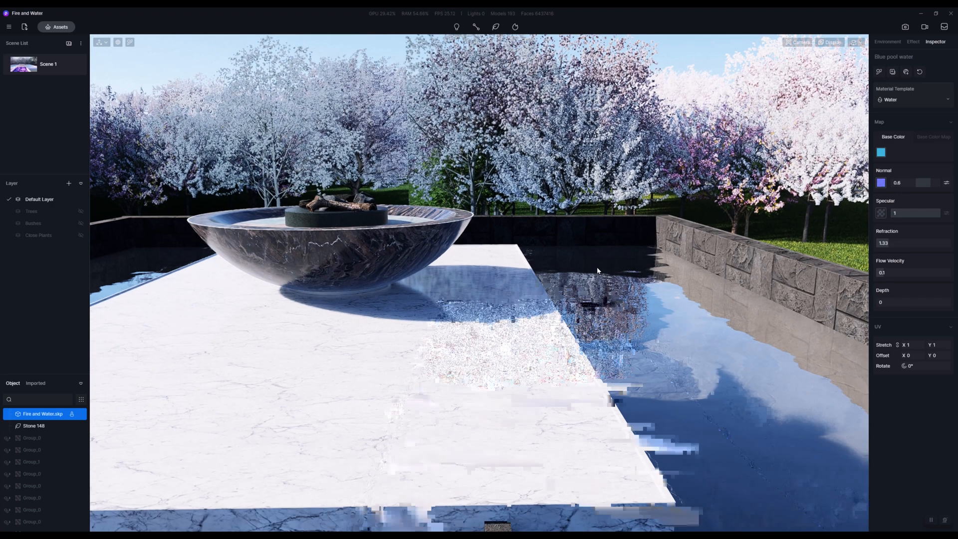
# Reopen the Water materials library over the zero-depth pool.
pyautogui.click(886, 42)
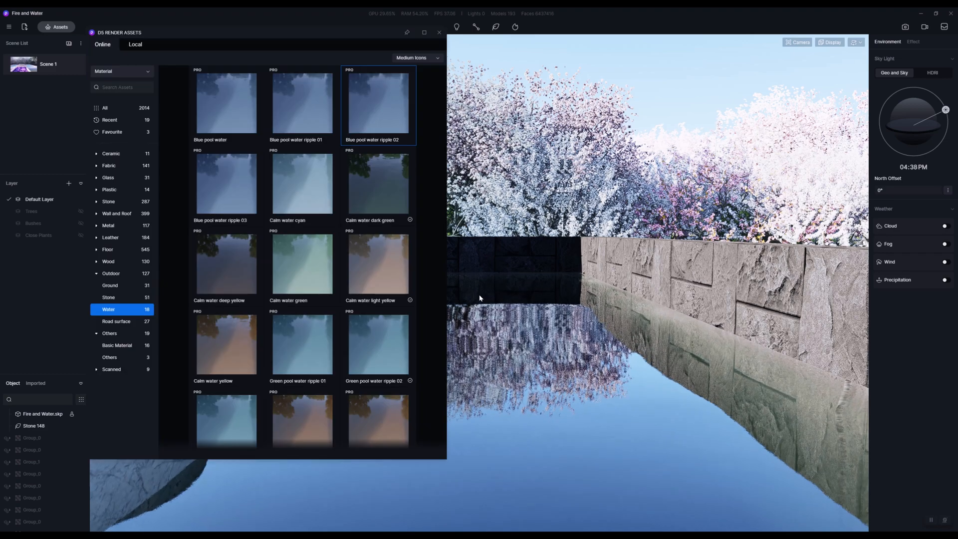
# Search the Model library for 'boat' and float the Sailboat on the pool.
pyautogui.click(116, 70)
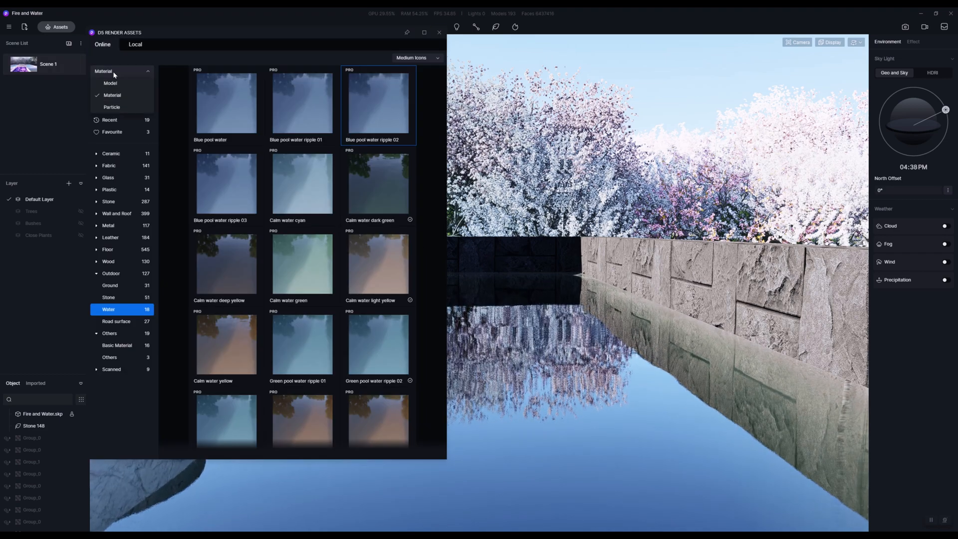
pyautogui.click(111, 82)
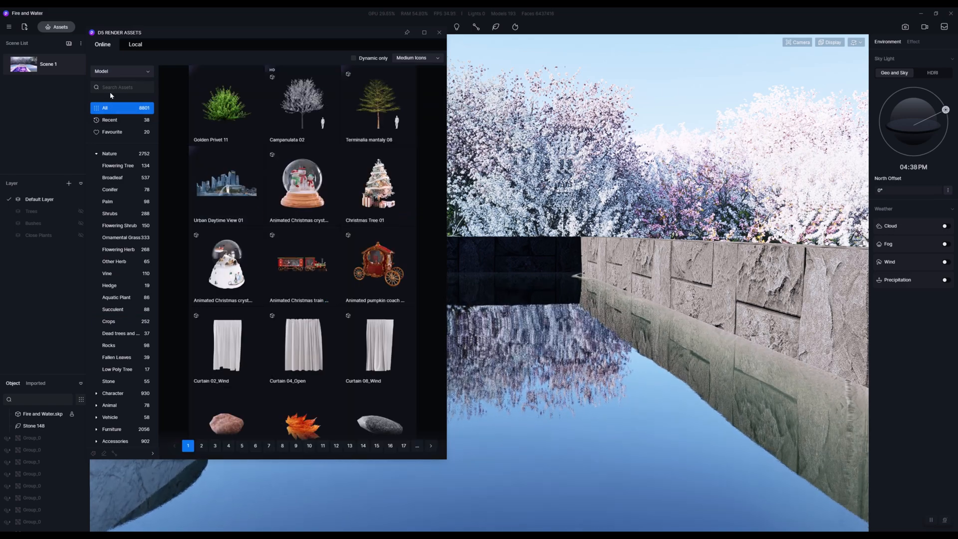
pyautogui.write('boat')
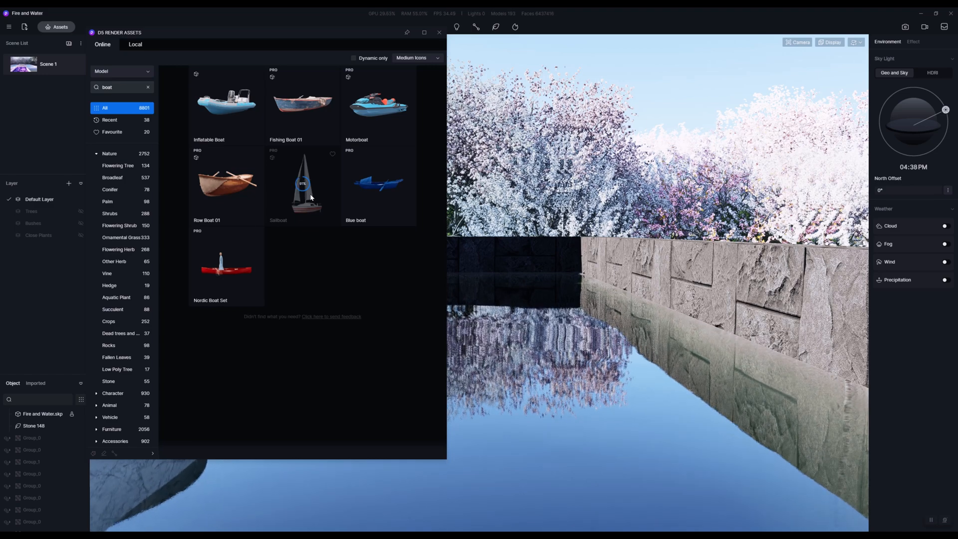
pyautogui.click(301, 186)
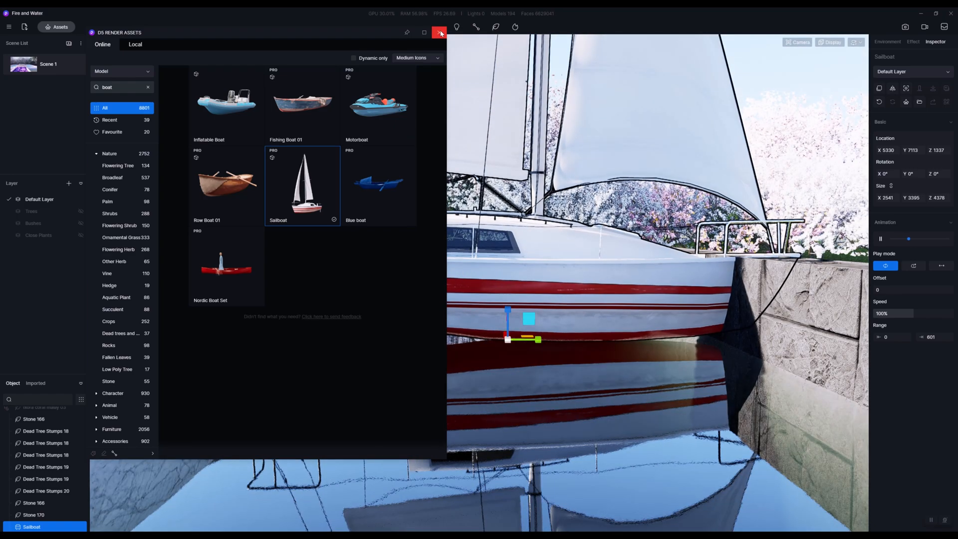
pyautogui.click(439, 32)
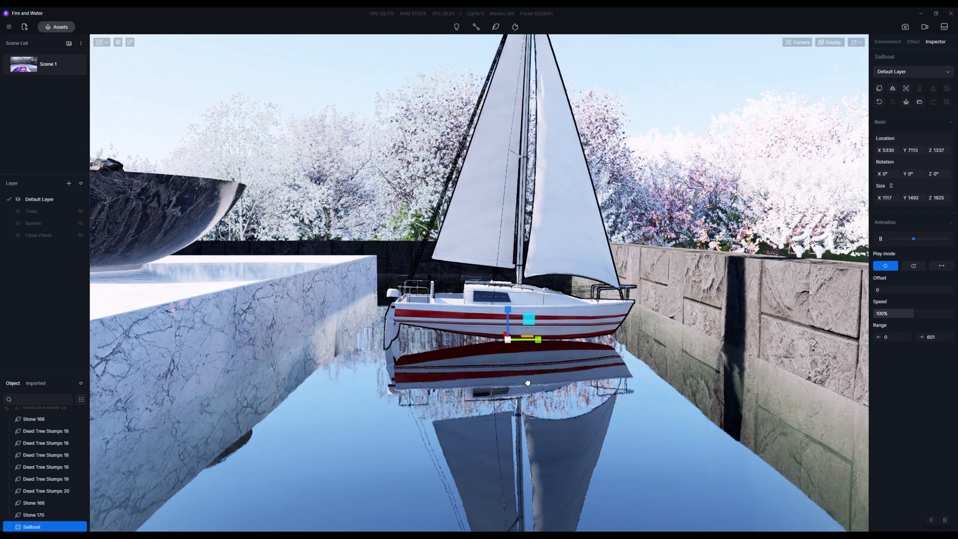